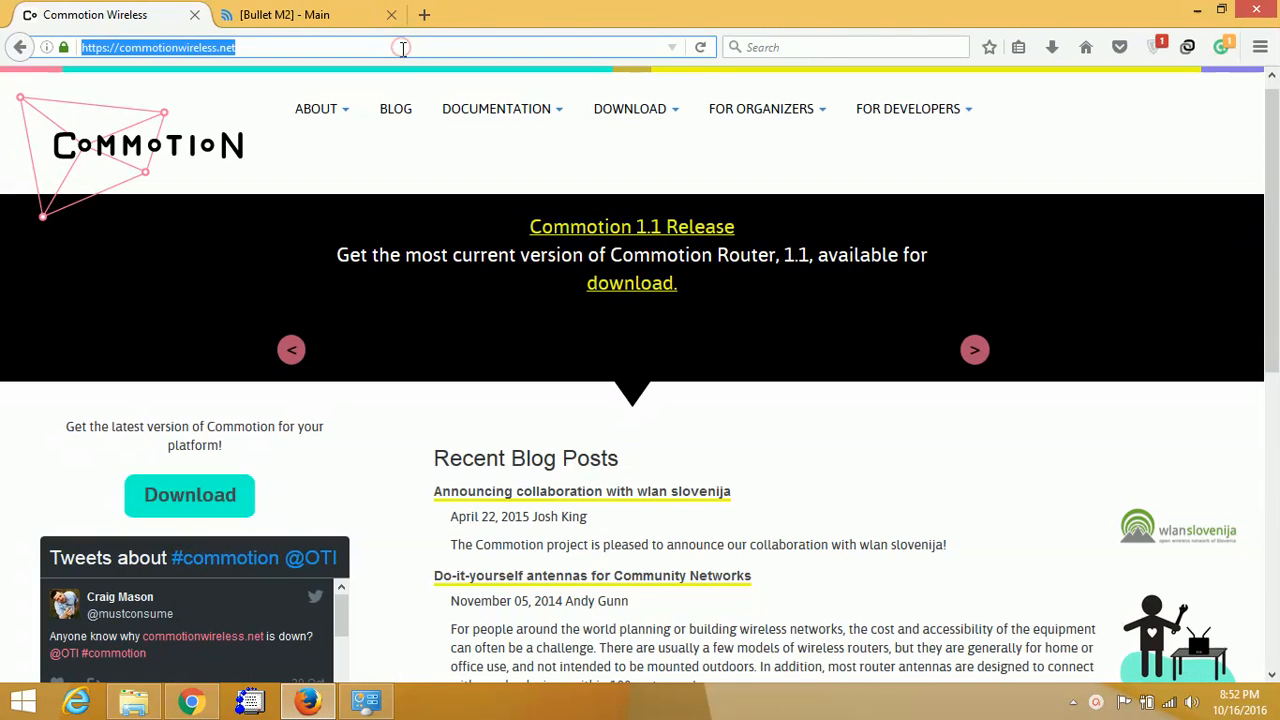
# Reach the Download Commotion Router page and scroll to the Ubiquiti AirMax Routers table
pyautogui.press('Return')
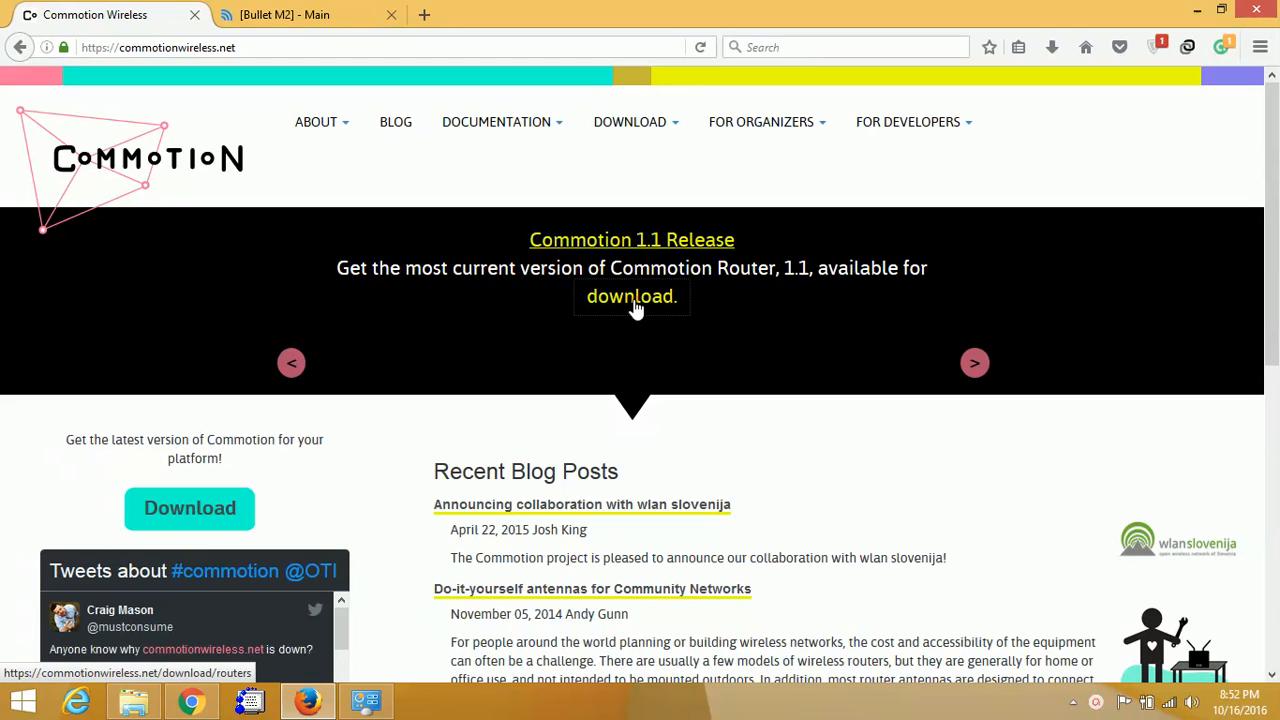
pyautogui.click(632, 296)
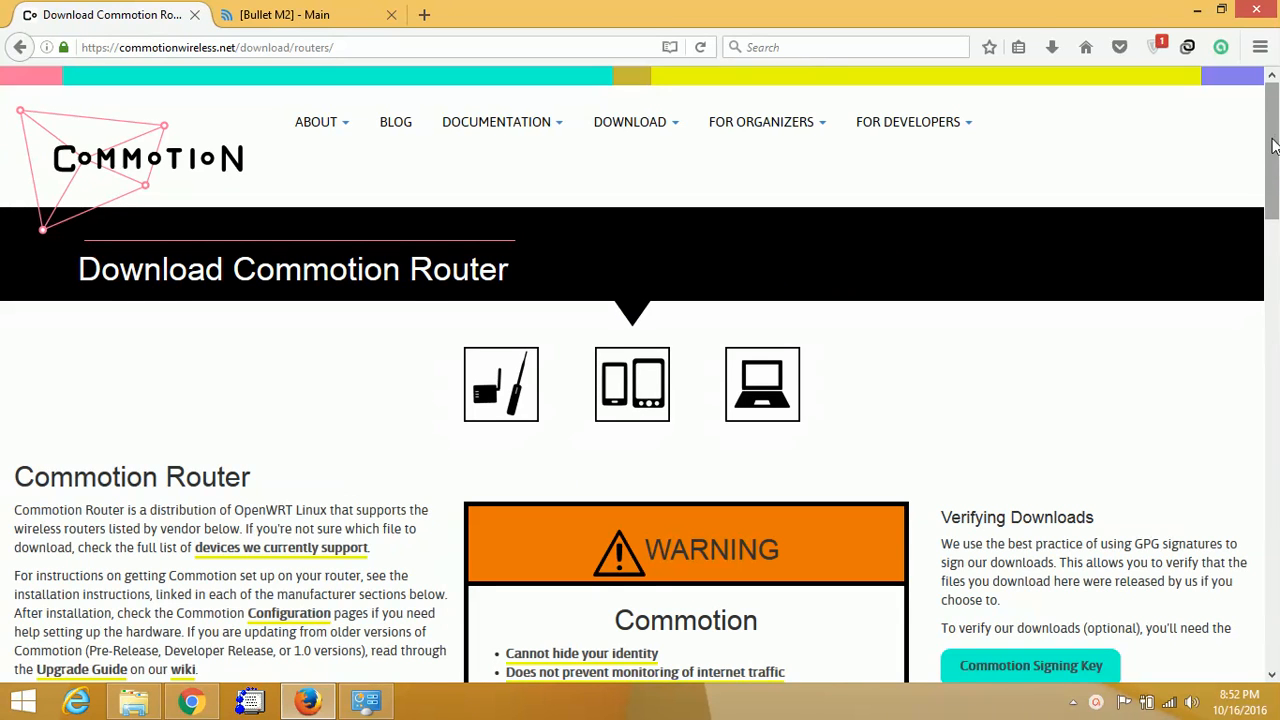
pyautogui.scroll(-3)
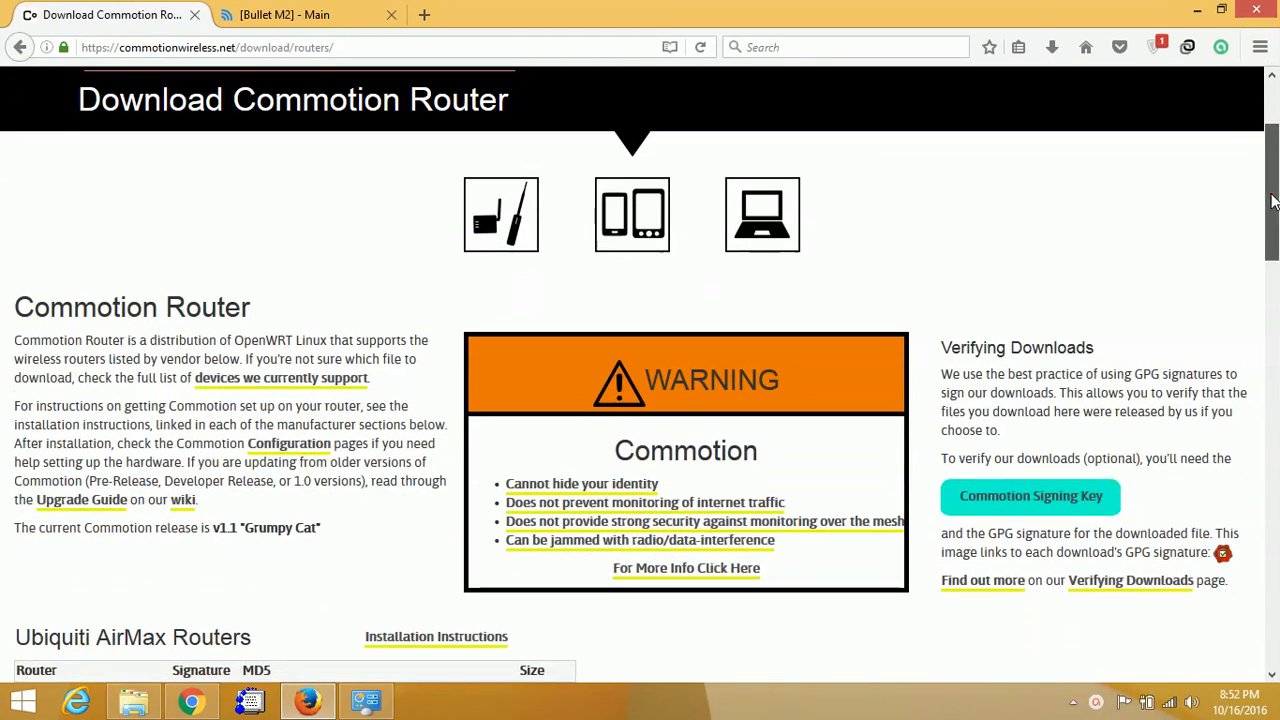
pyautogui.scroll(-3)
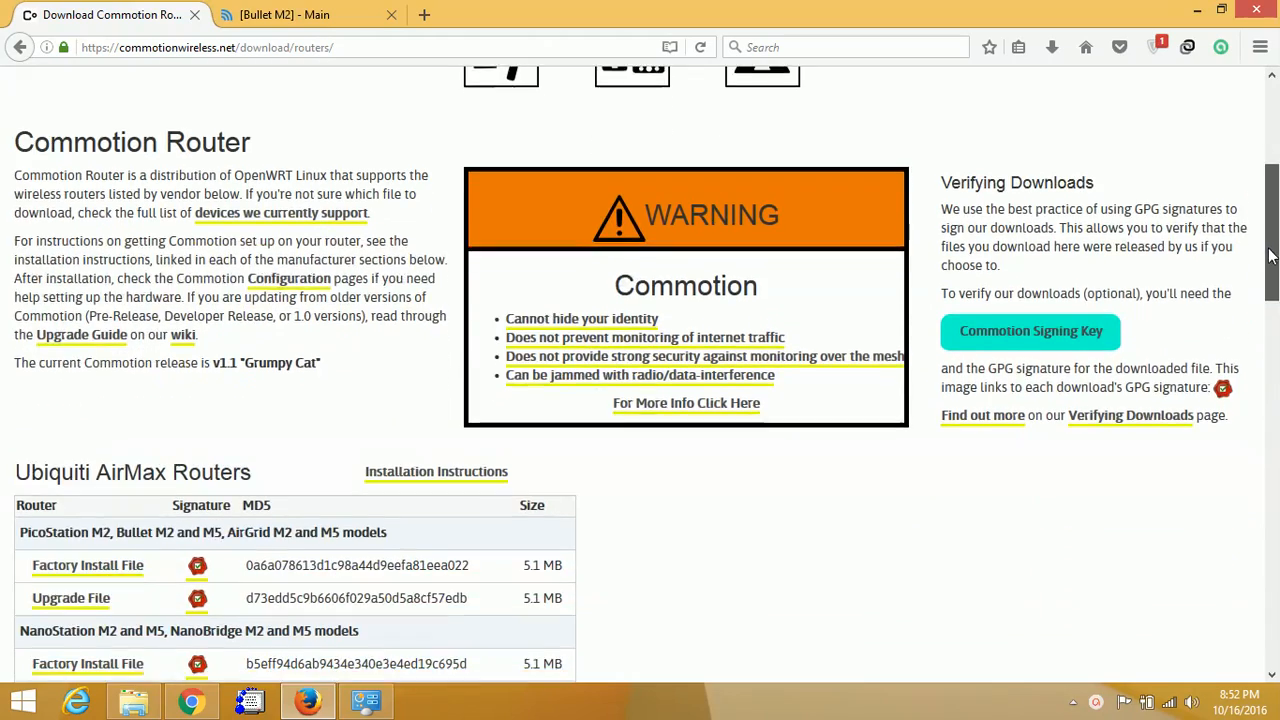
pyautogui.scroll(-3)
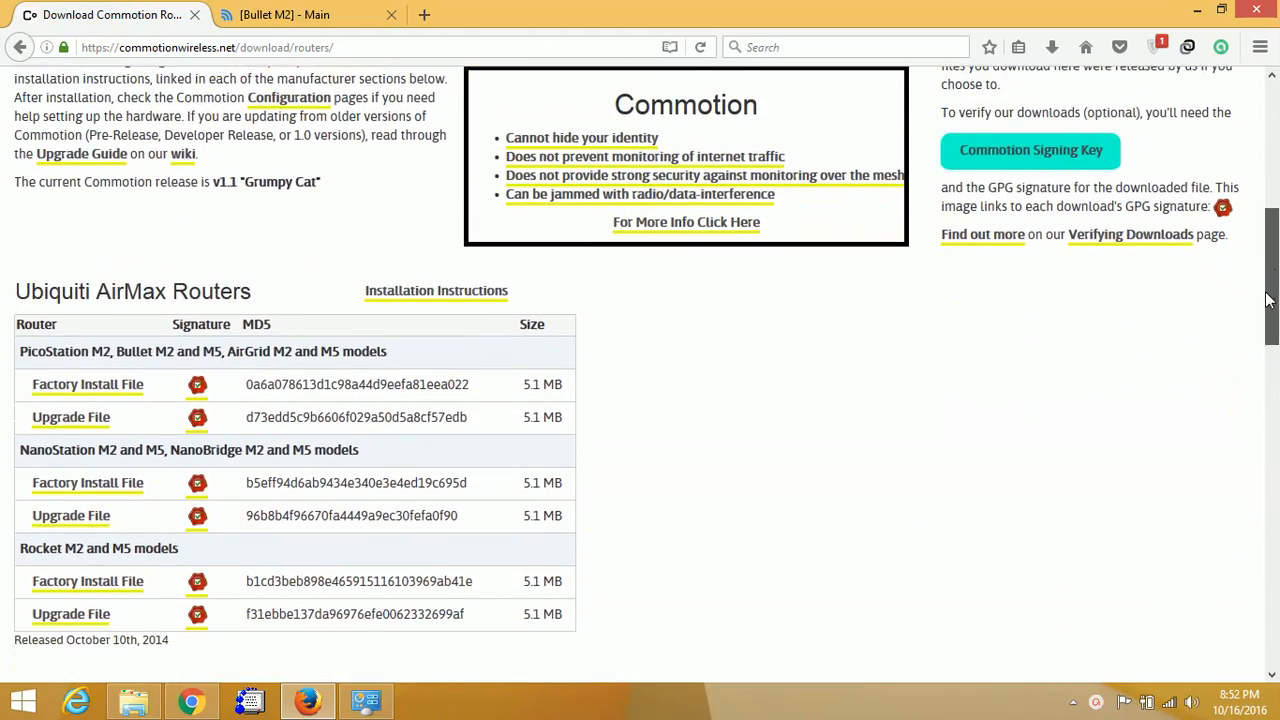
pyautogui.scroll(-3)
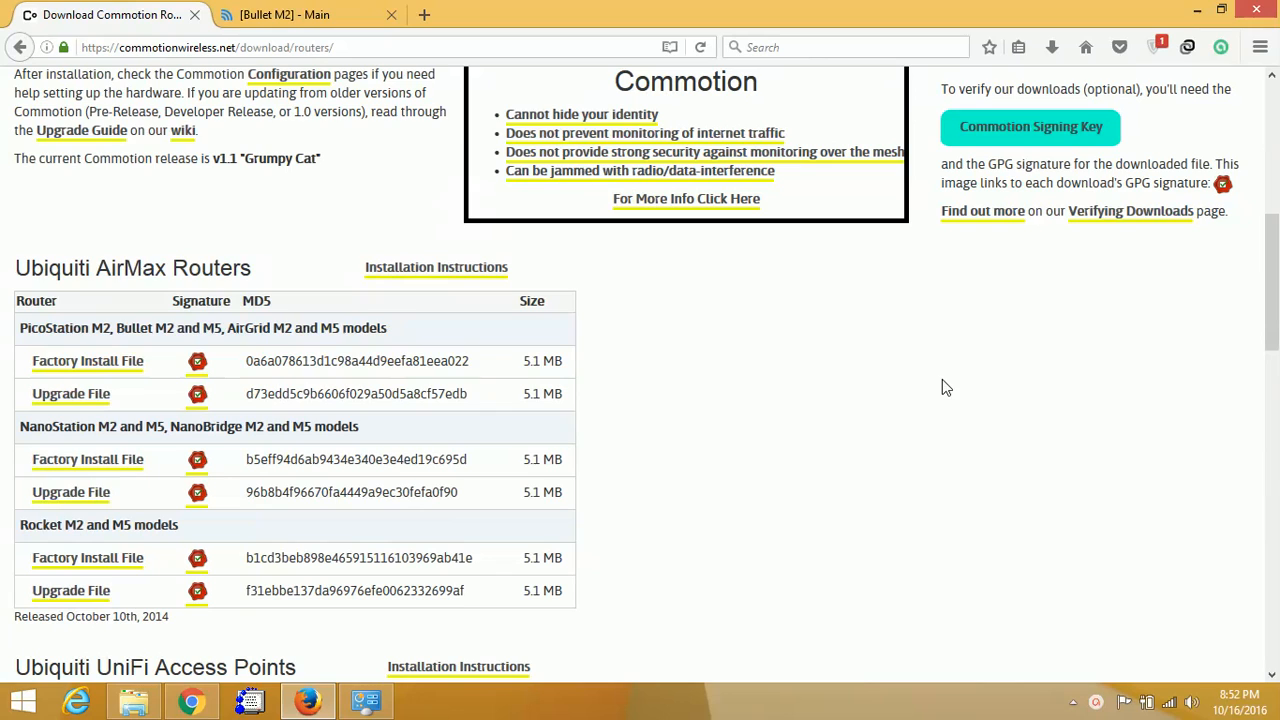
pyautogui.moveTo(114, 418)
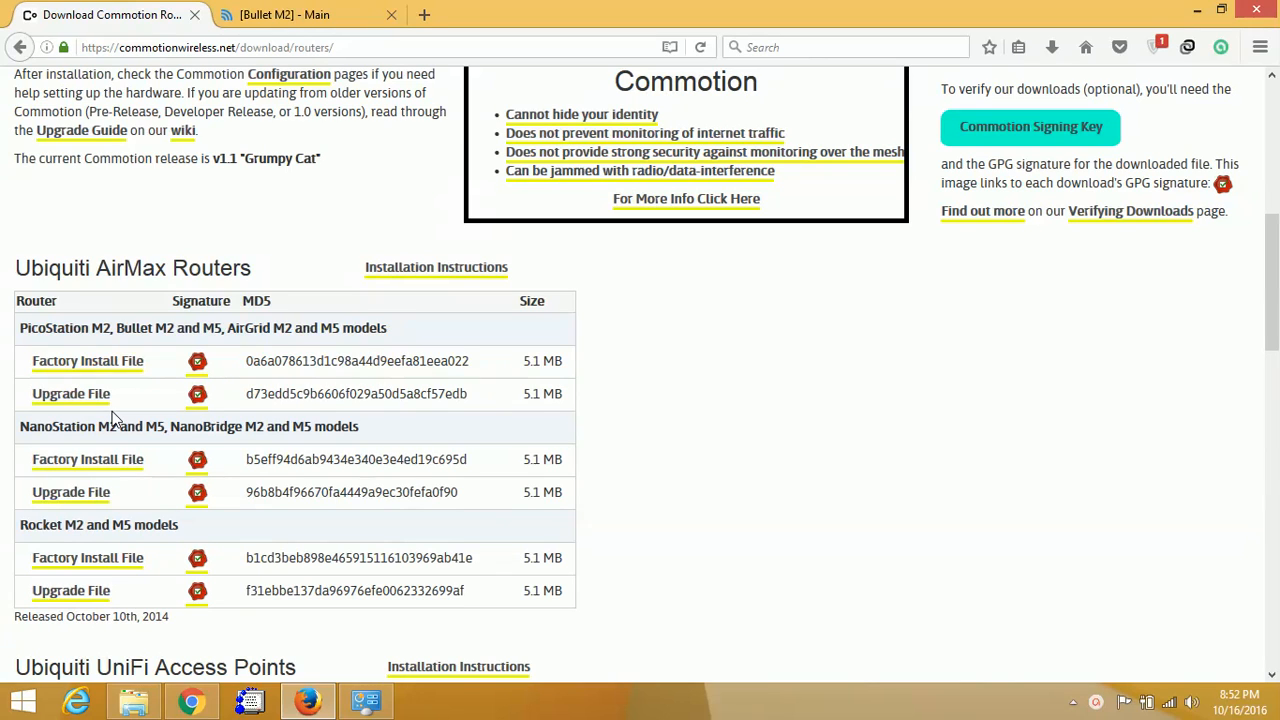
pyautogui.moveTo(148, 344)
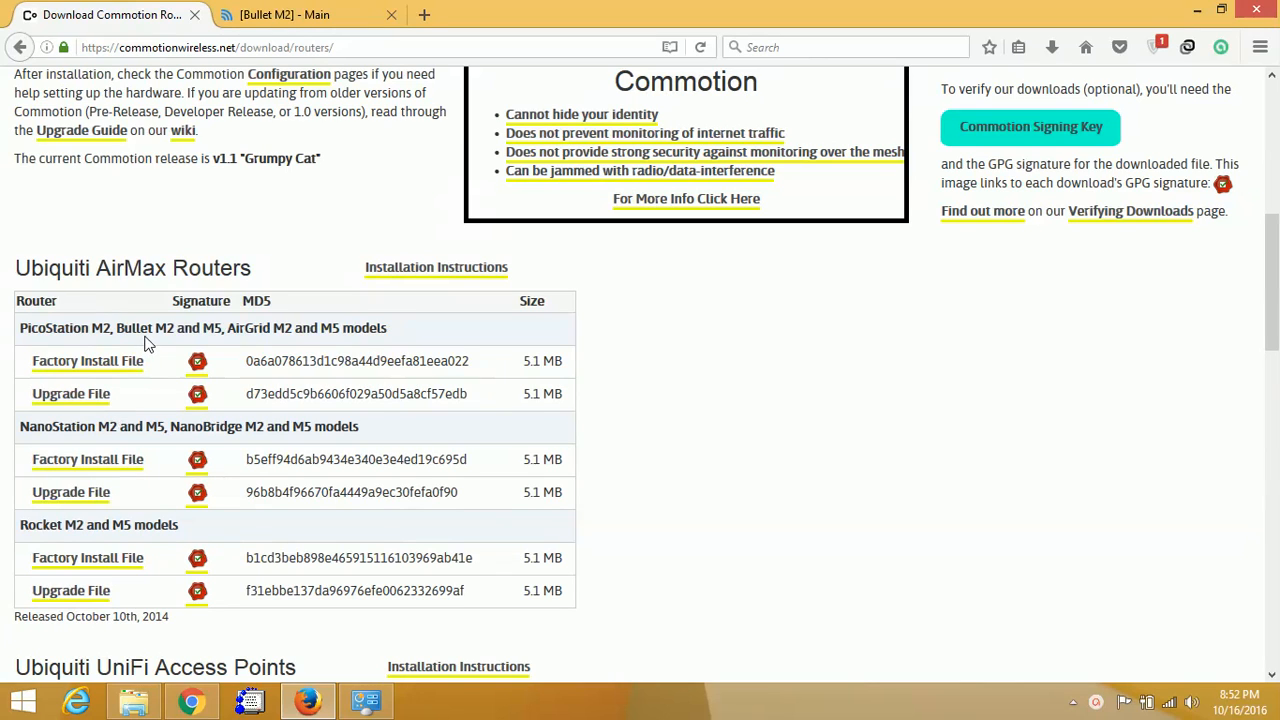
pyautogui.moveTo(284, 330)
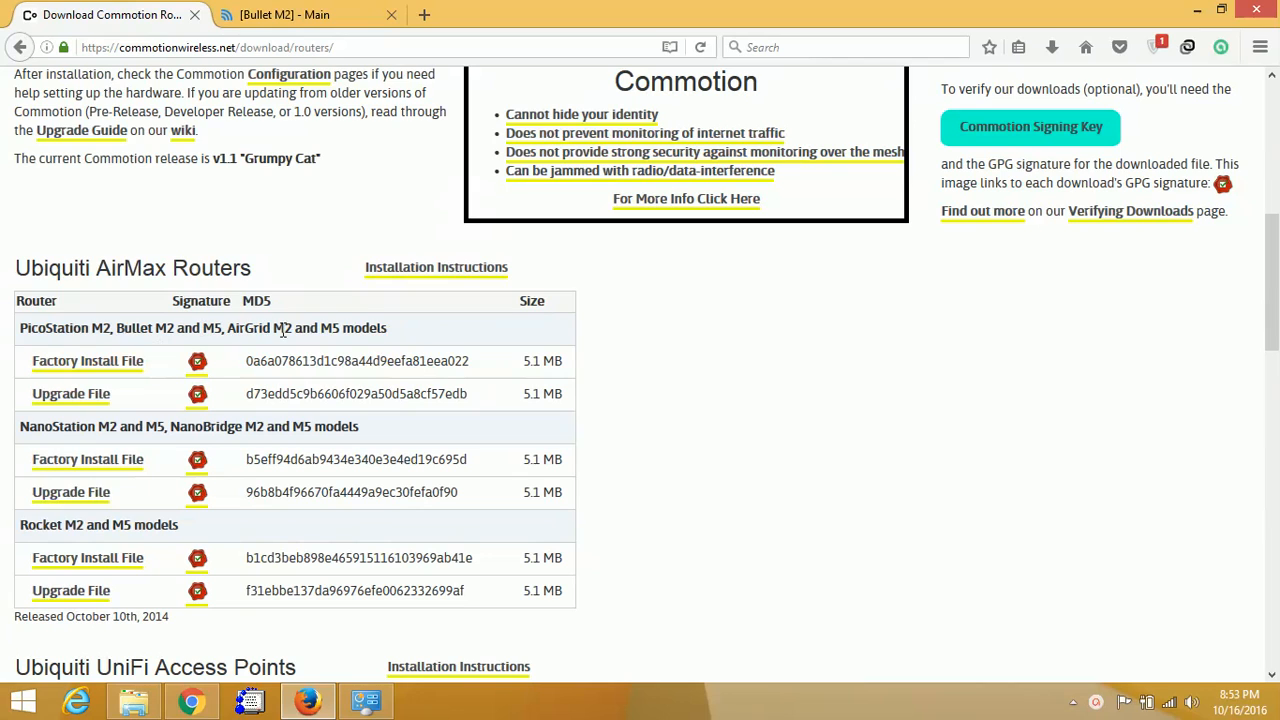
pyautogui.moveTo(72, 392)
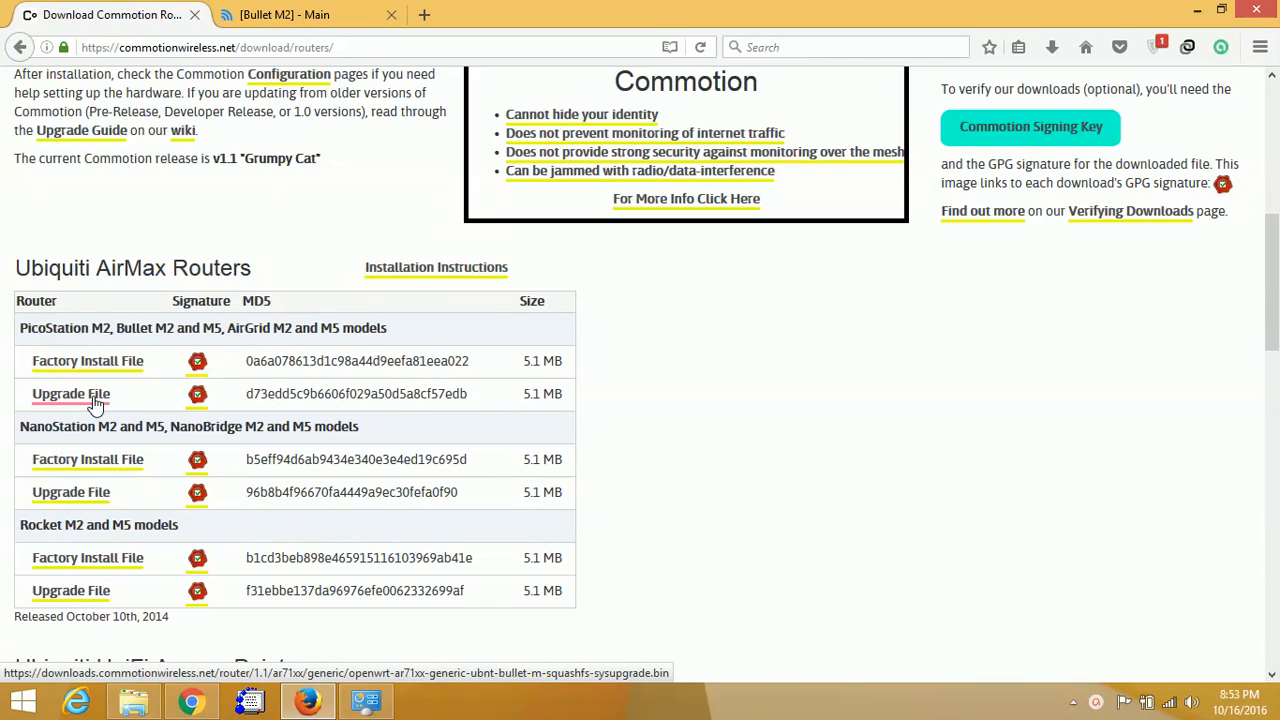
pyautogui.moveTo(72, 392)
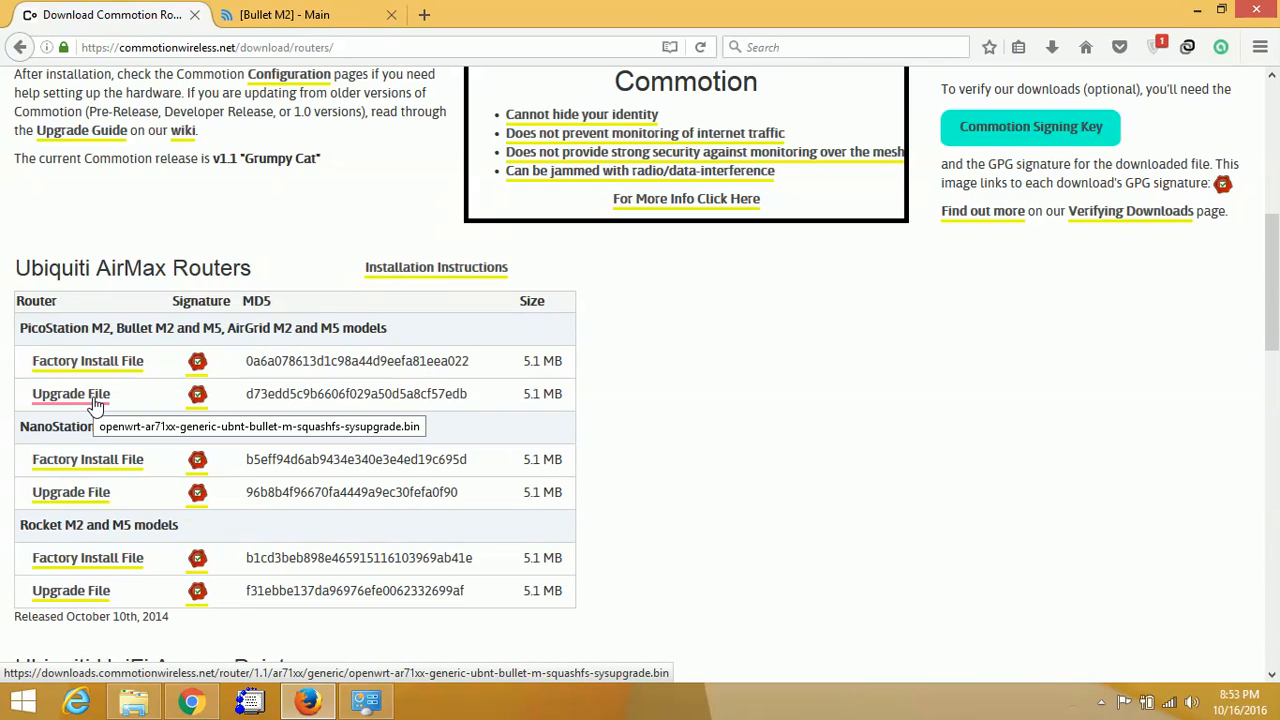
# Download the Bullet M2 upgrade and factory install firmware files
pyautogui.click(72, 392)
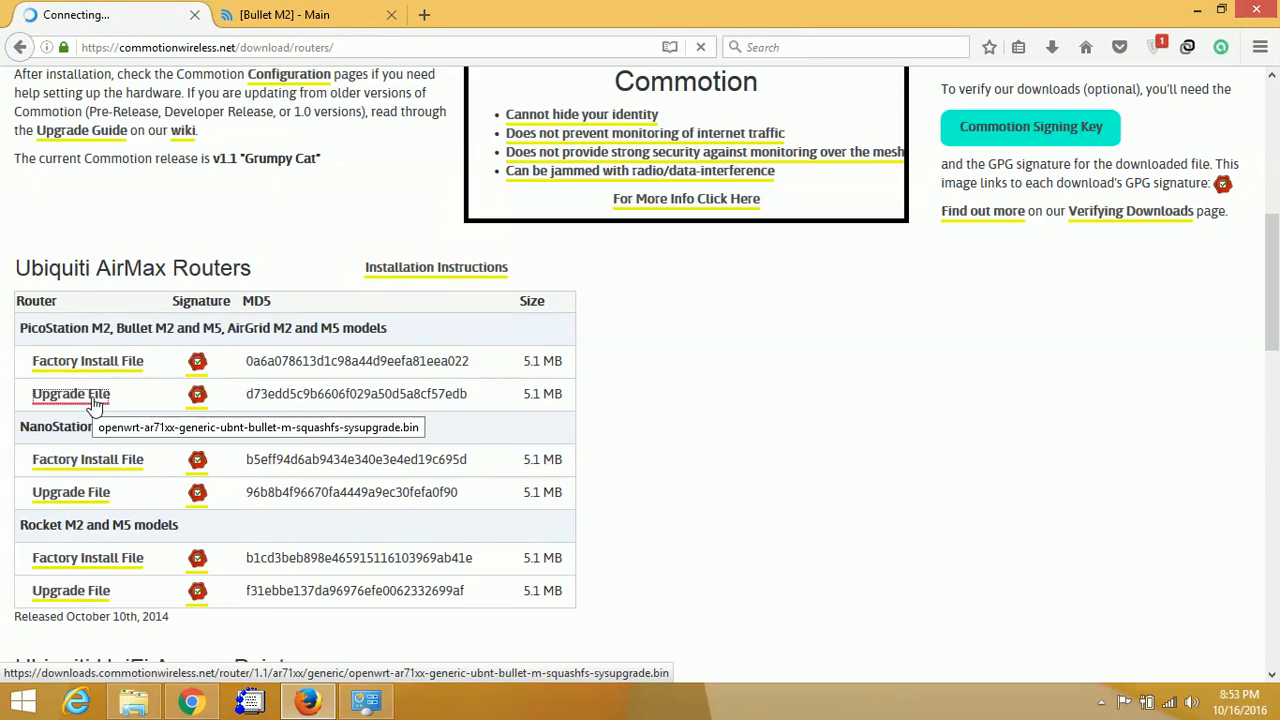
pyautogui.click(72, 392)
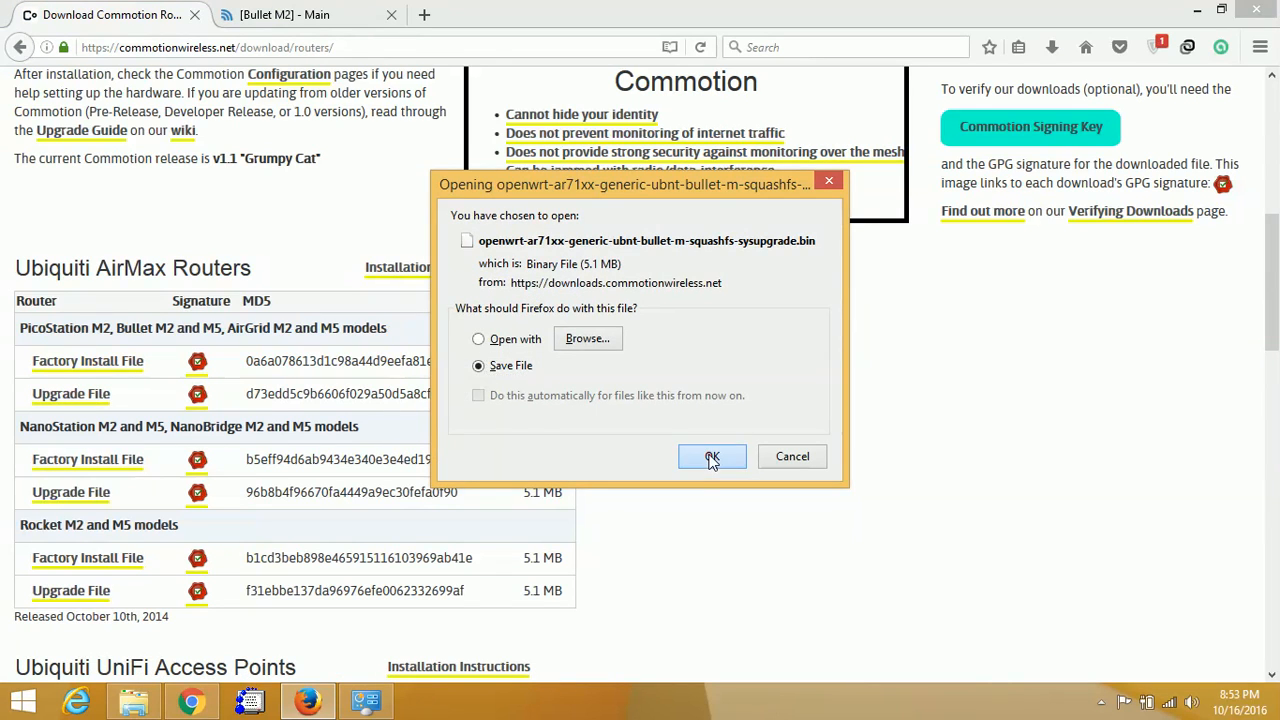
pyautogui.click(712, 456)
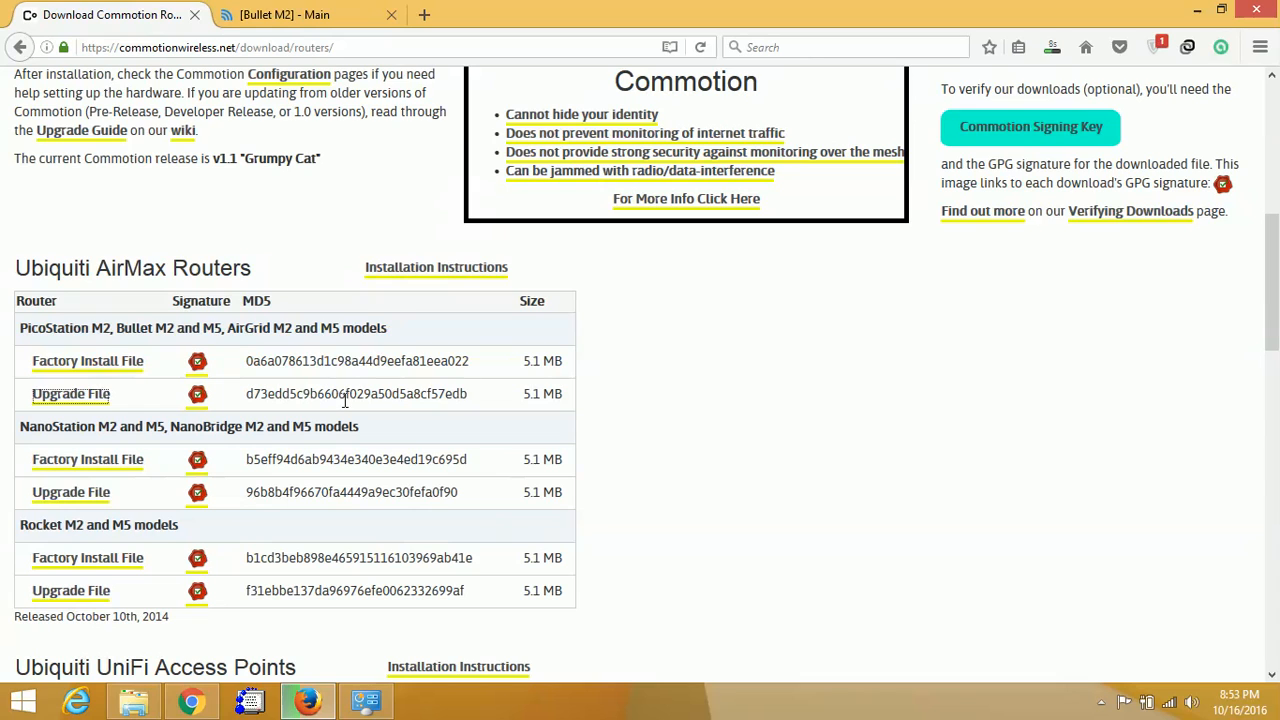
pyautogui.moveTo(88, 360)
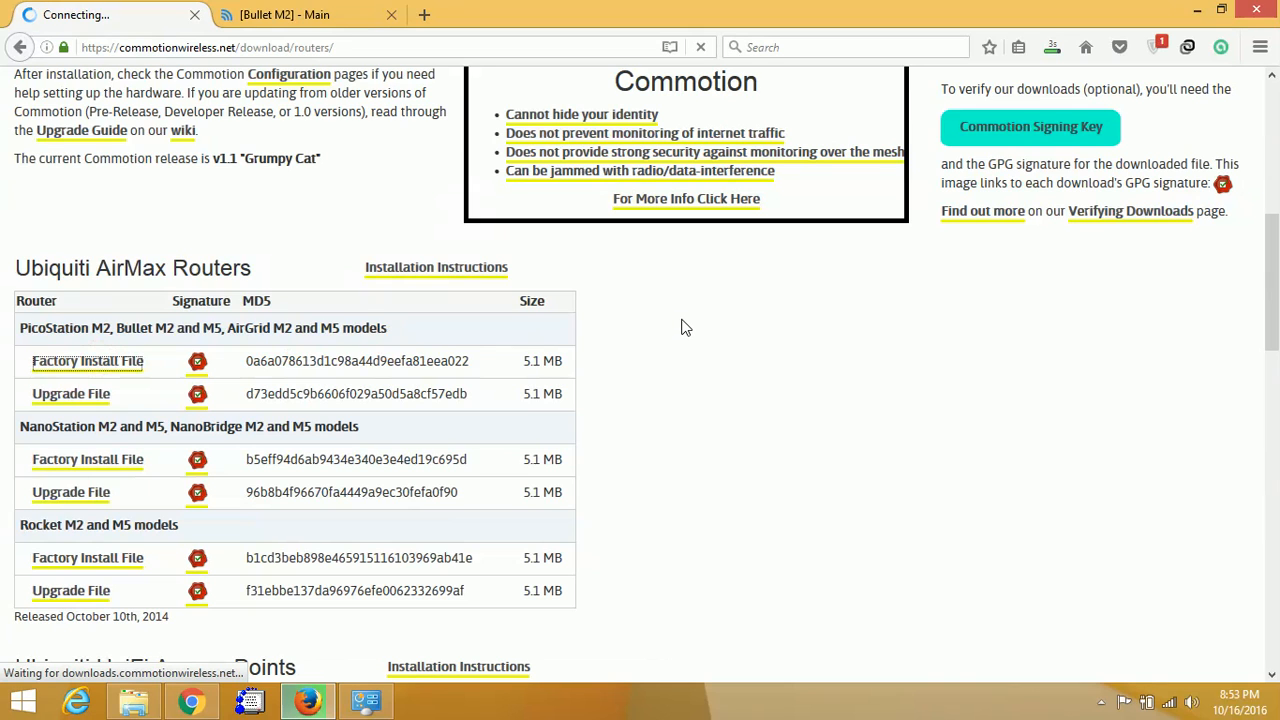
pyautogui.click(88, 360)
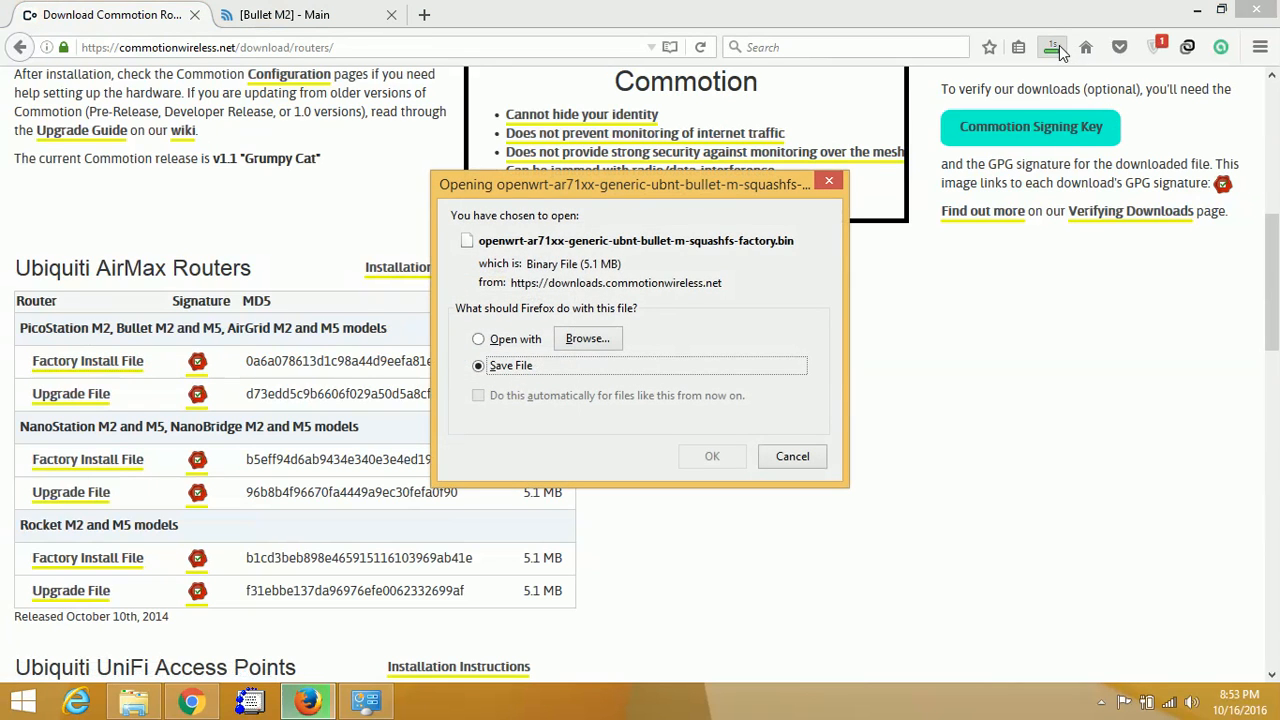
pyautogui.click(712, 456)
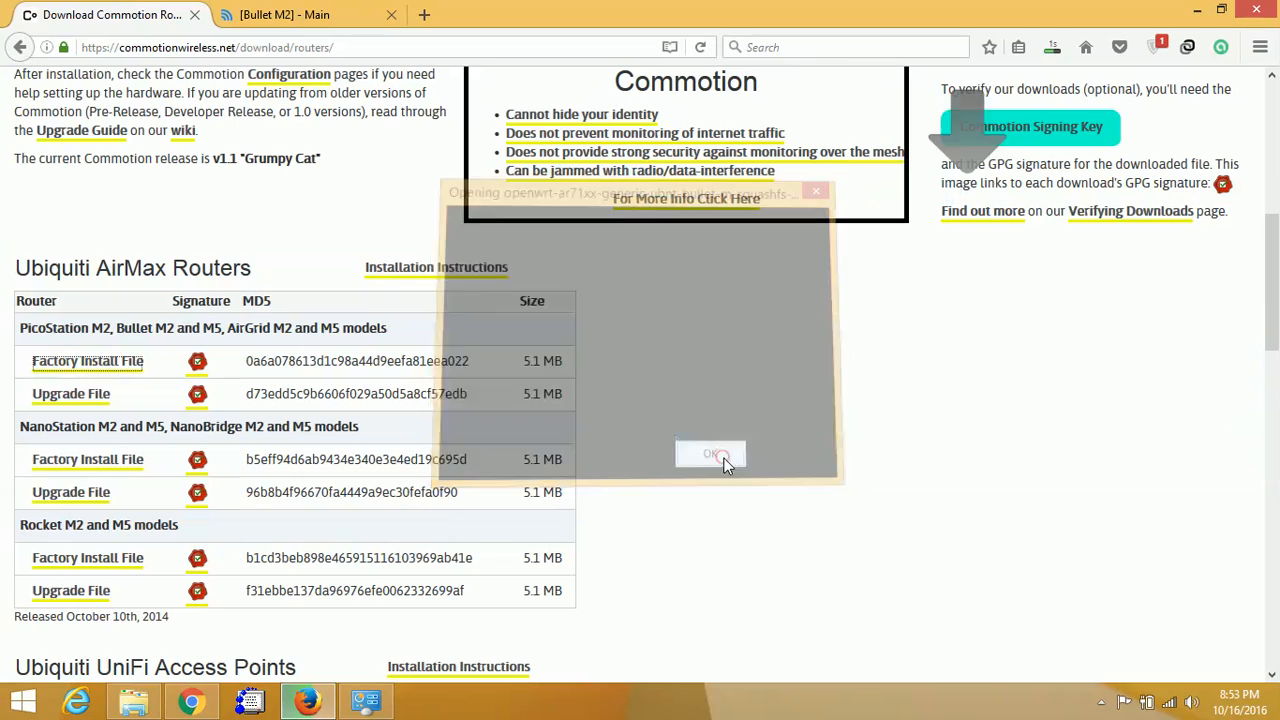
# Remove the canceled upgrade download and reveal the factory file in the Downloads folder
pyautogui.click(712, 452)
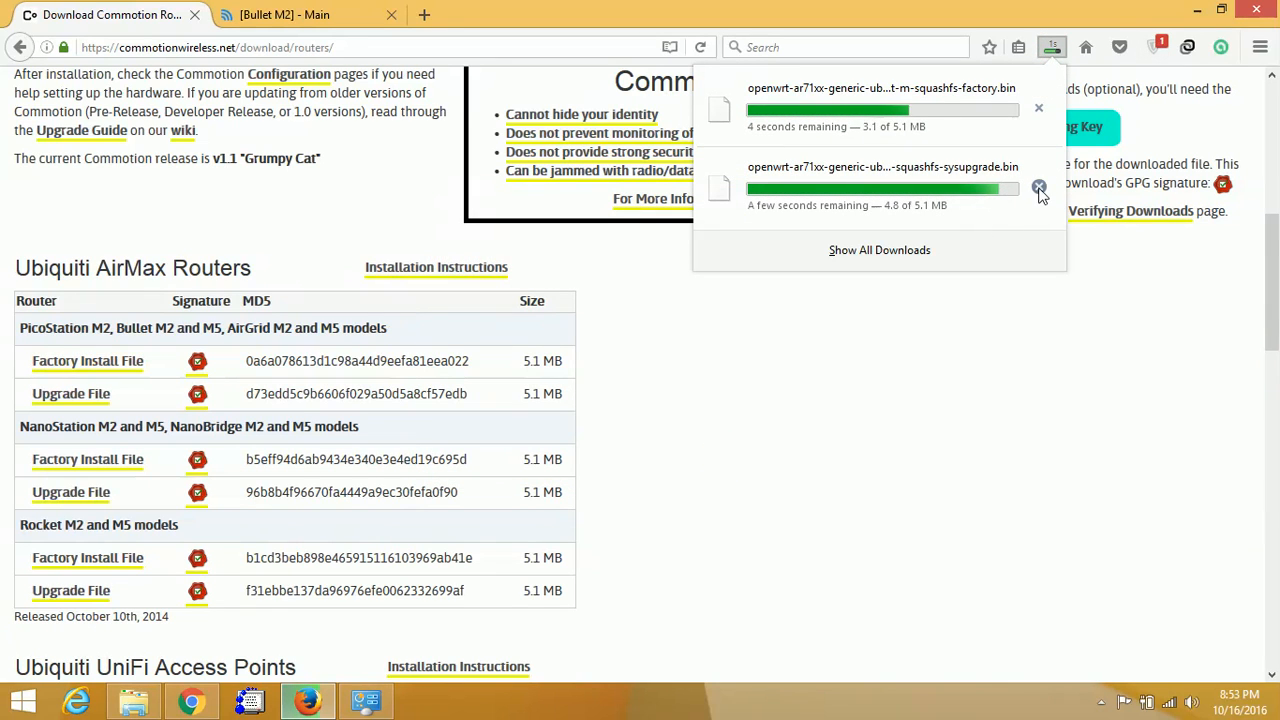
pyautogui.moveTo(1040, 188)
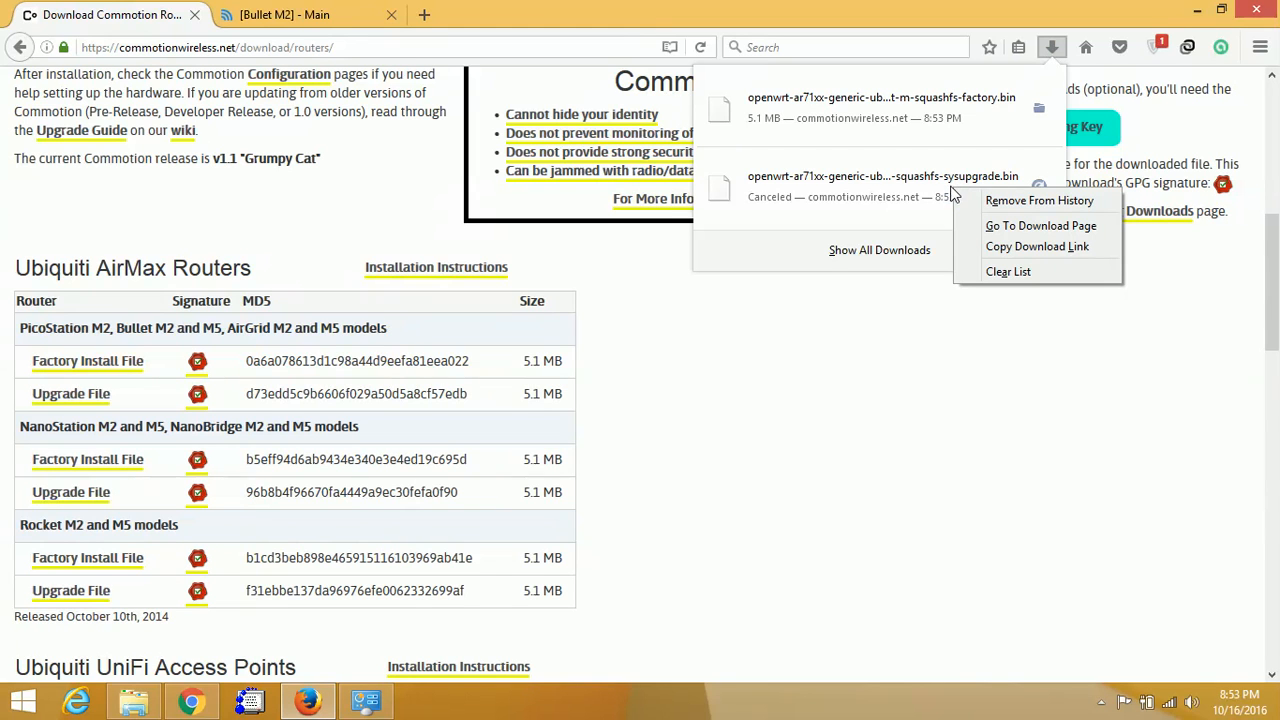
pyautogui.click(1038, 200)
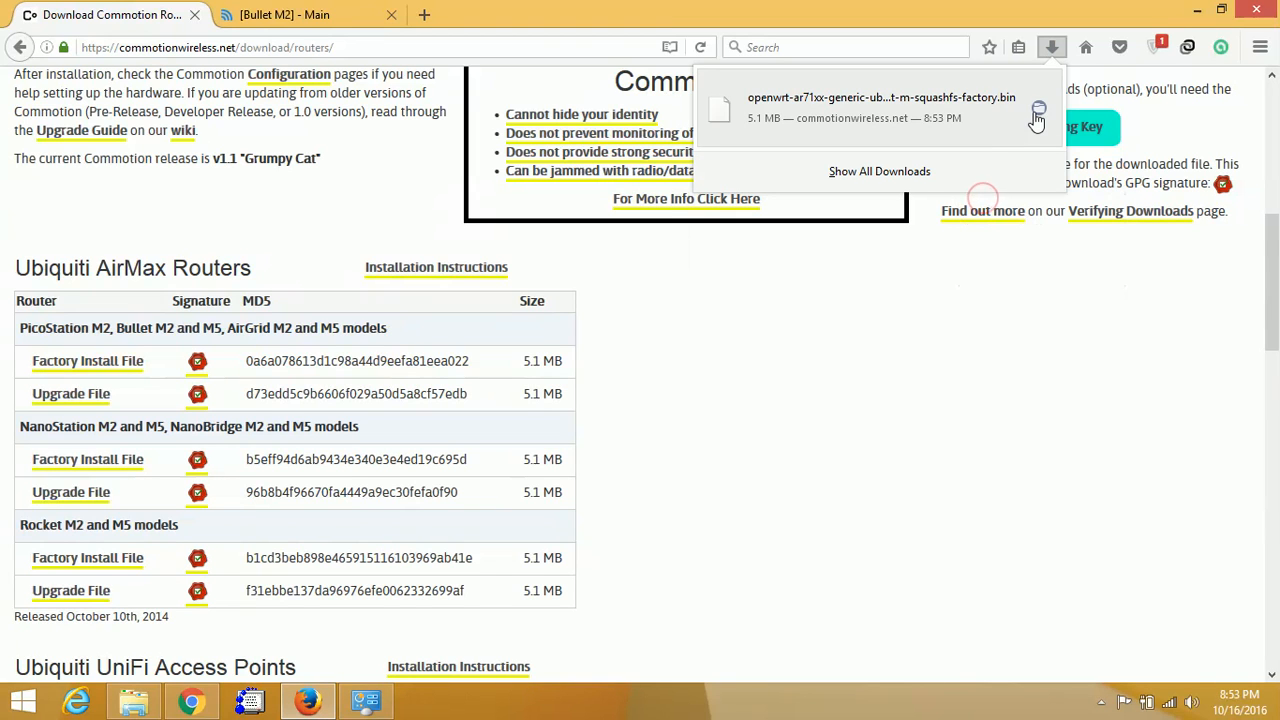
pyautogui.click(1038, 110)
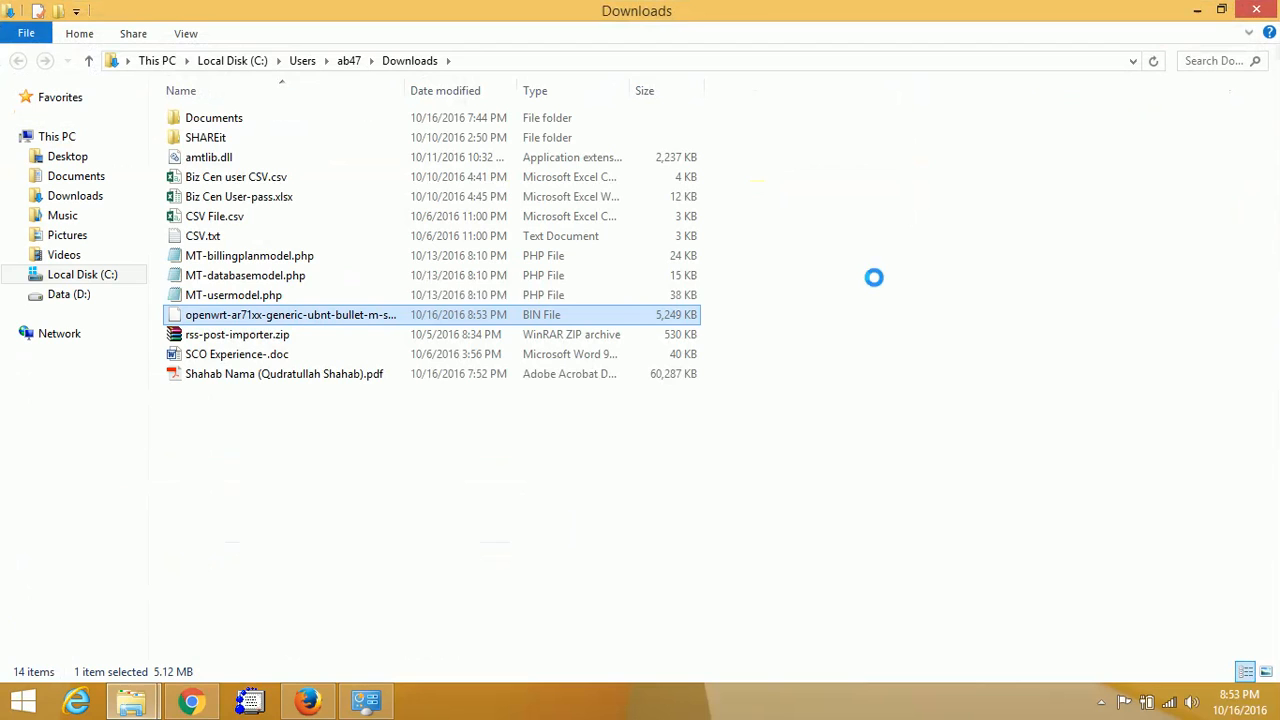
pyautogui.moveTo(356, 320)
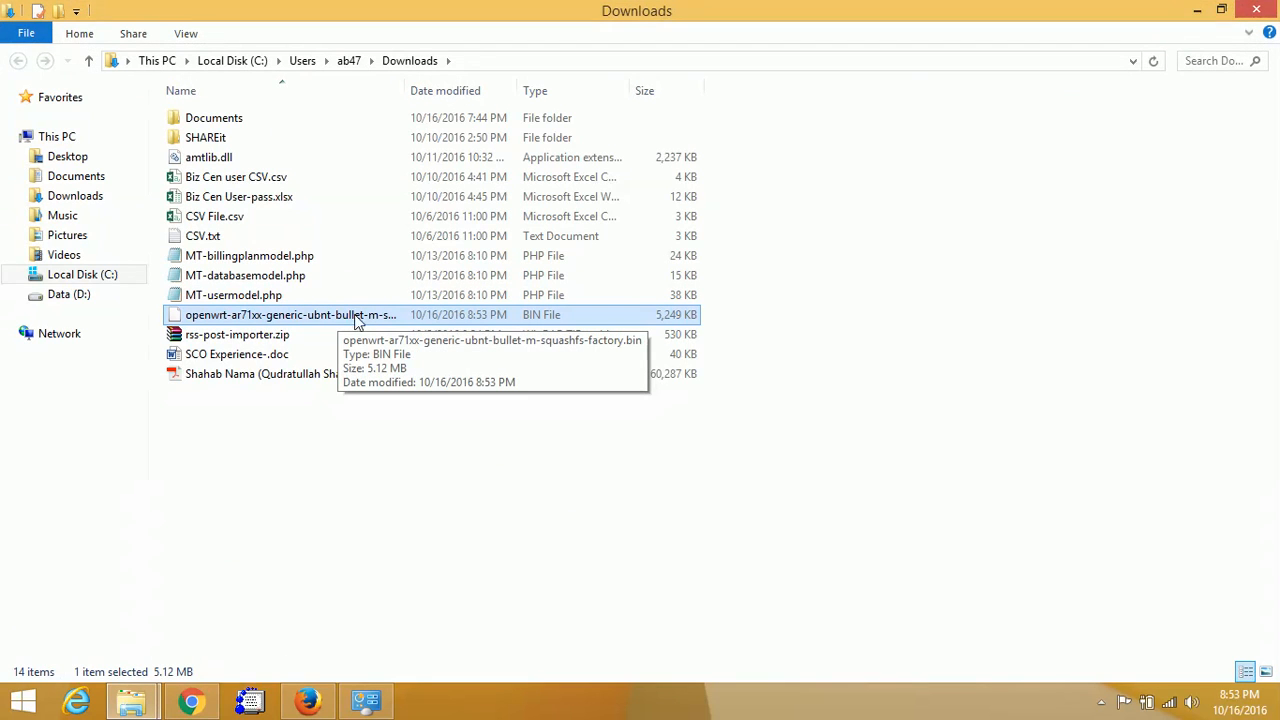
pyautogui.moveTo(832, 178)
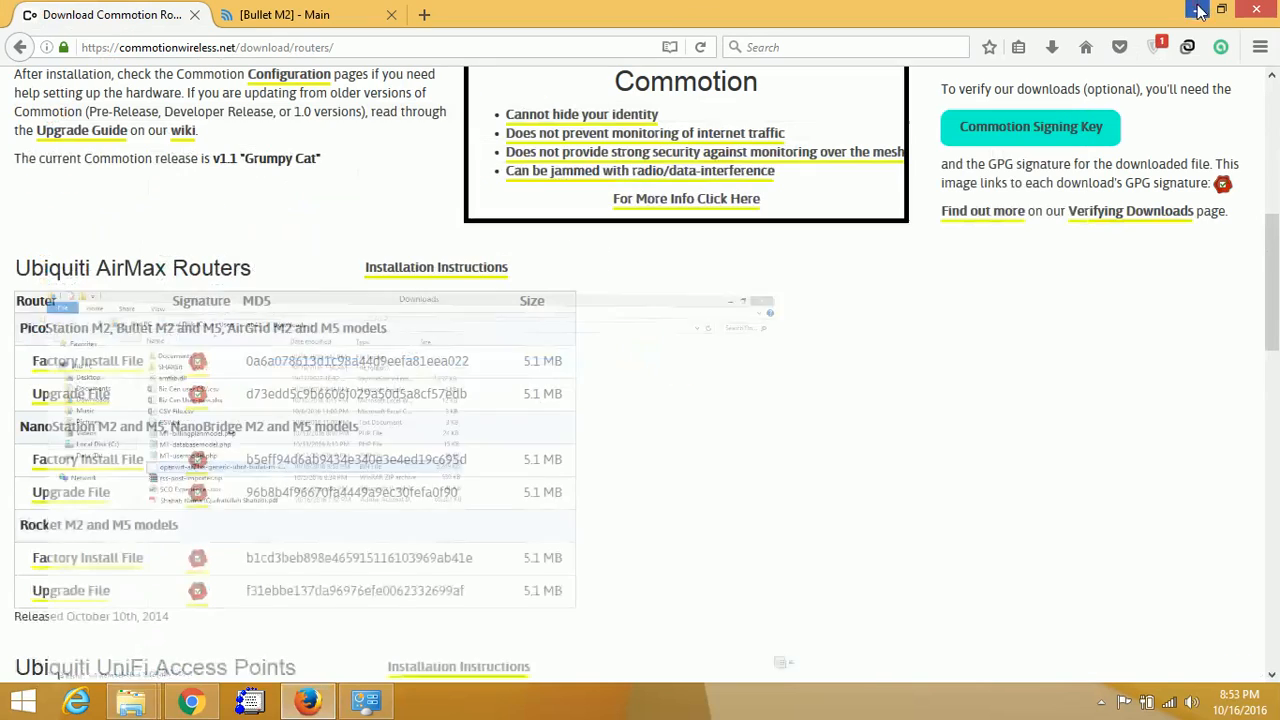
# Go to the Bullet M2 airOS System settings and start choosing a firmware file
pyautogui.click(284, 14)
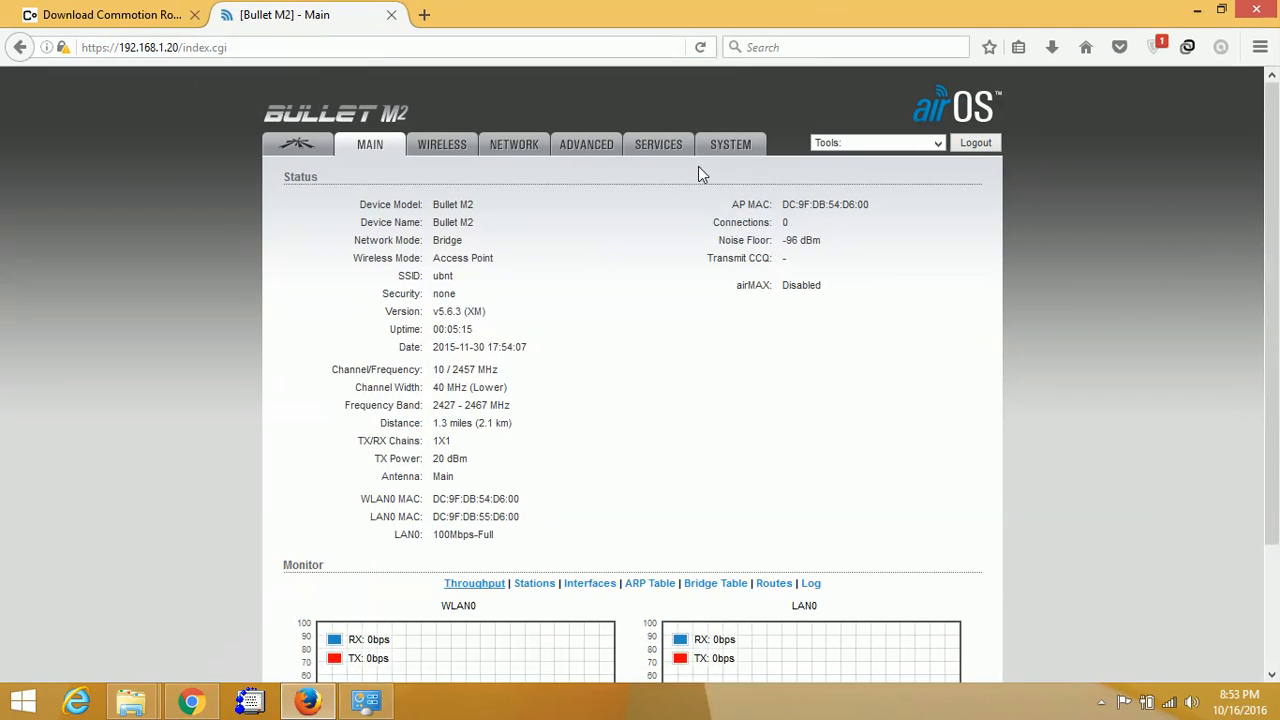
pyautogui.click(730, 144)
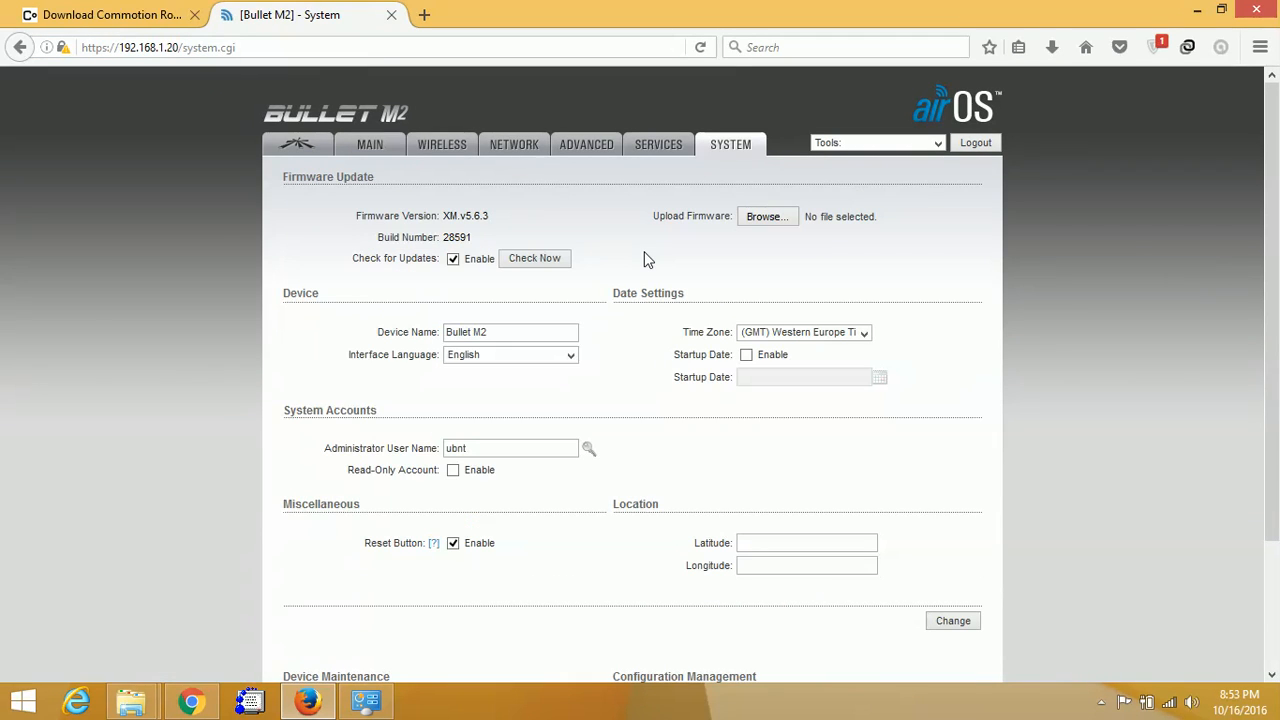
pyautogui.moveTo(768, 216)
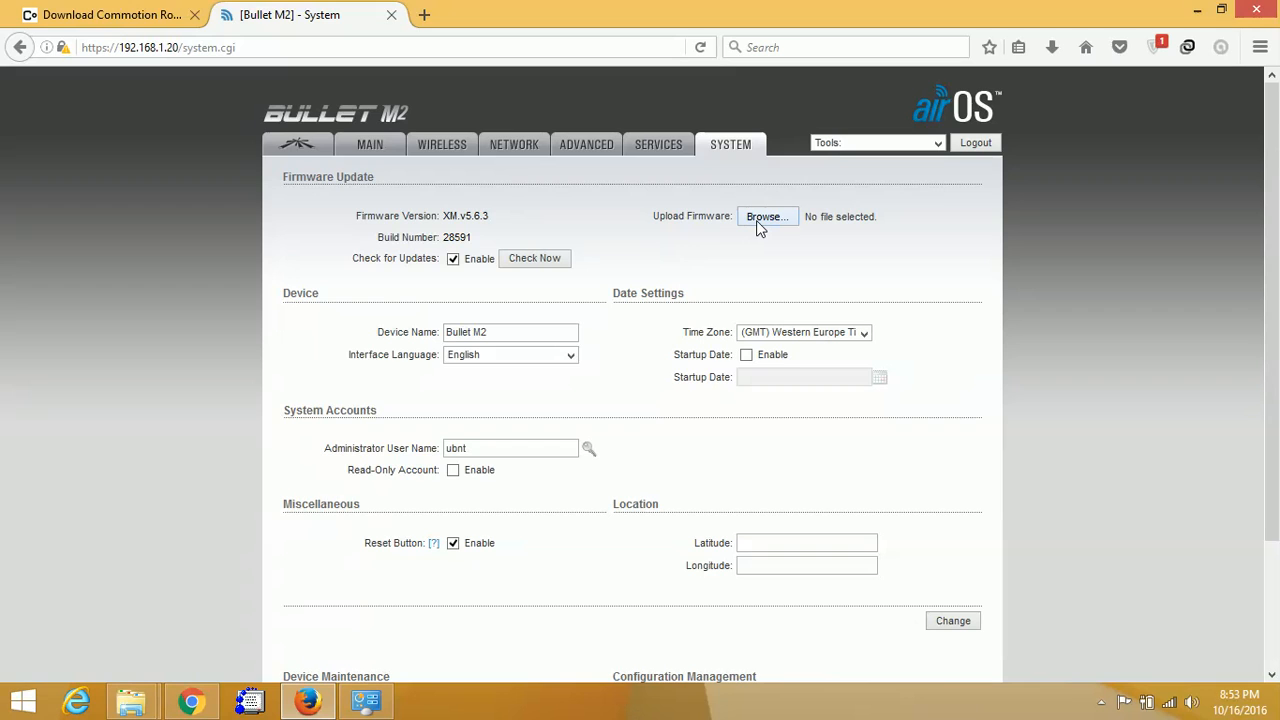
pyautogui.click(768, 216)
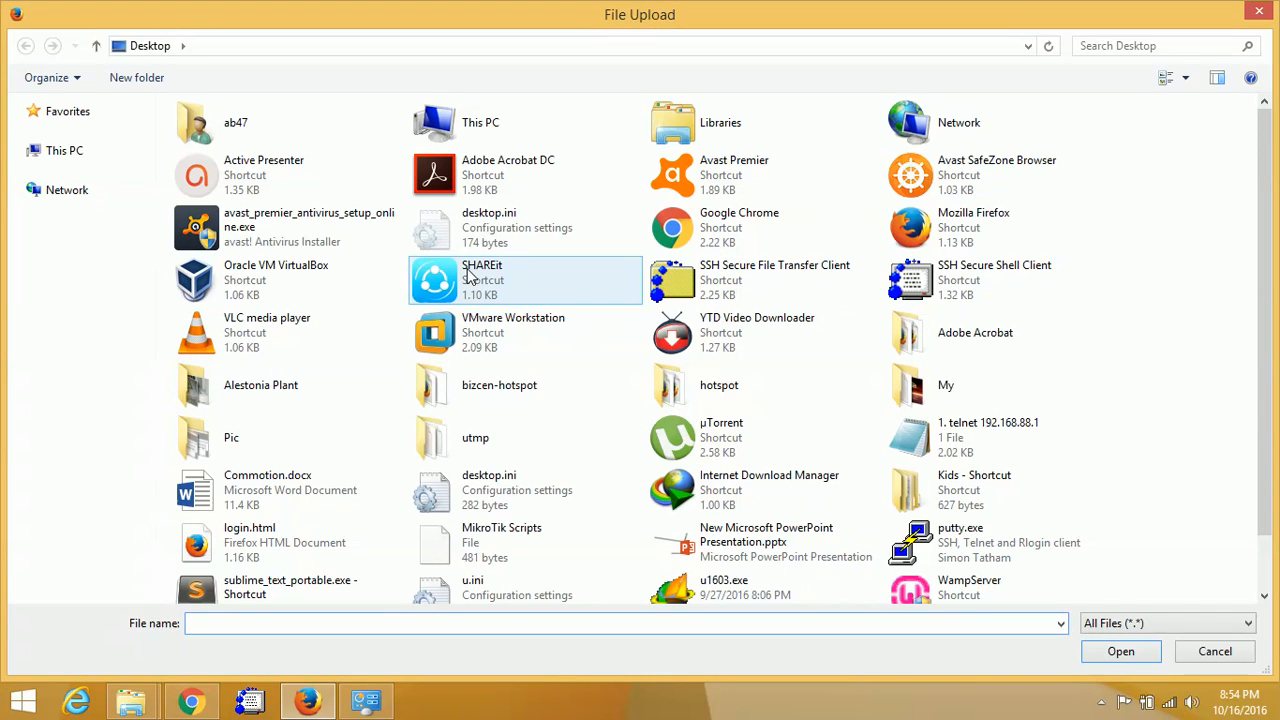
# Select the openwrt bullet-m squashfs-factory.bin from Downloads and upload it to the device
pyautogui.click(84, 210)
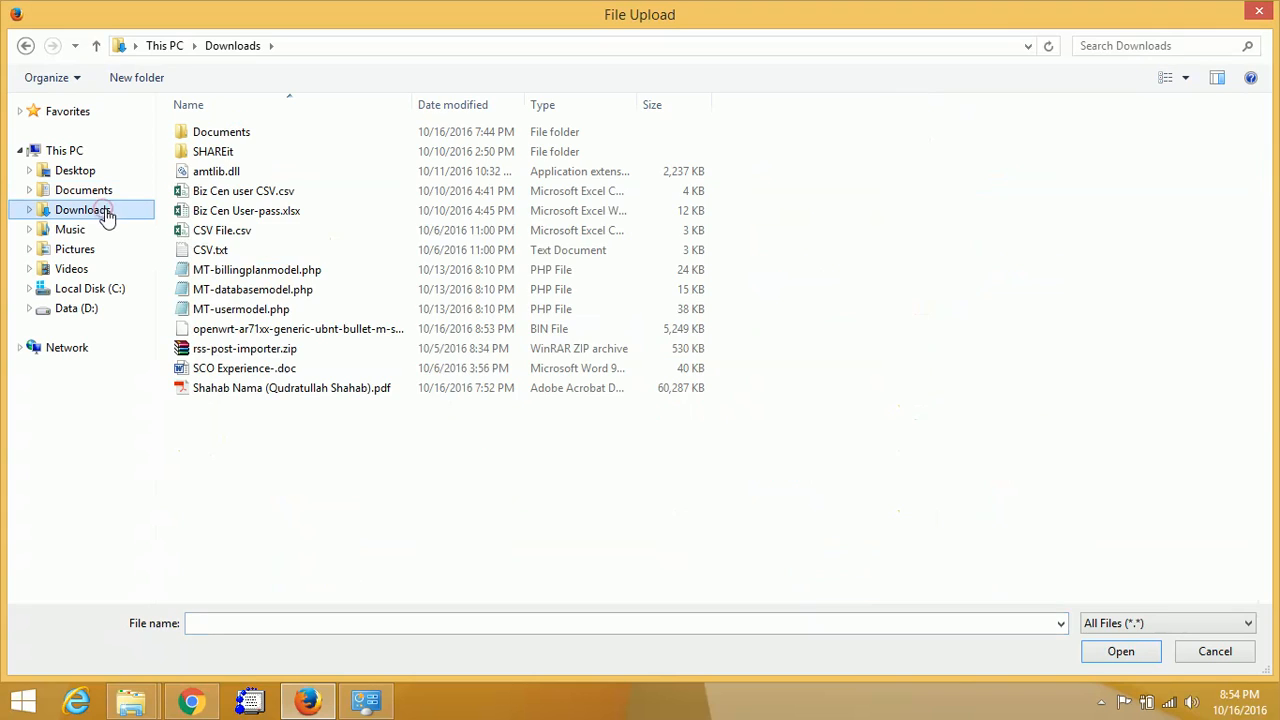
pyautogui.click(296, 328)
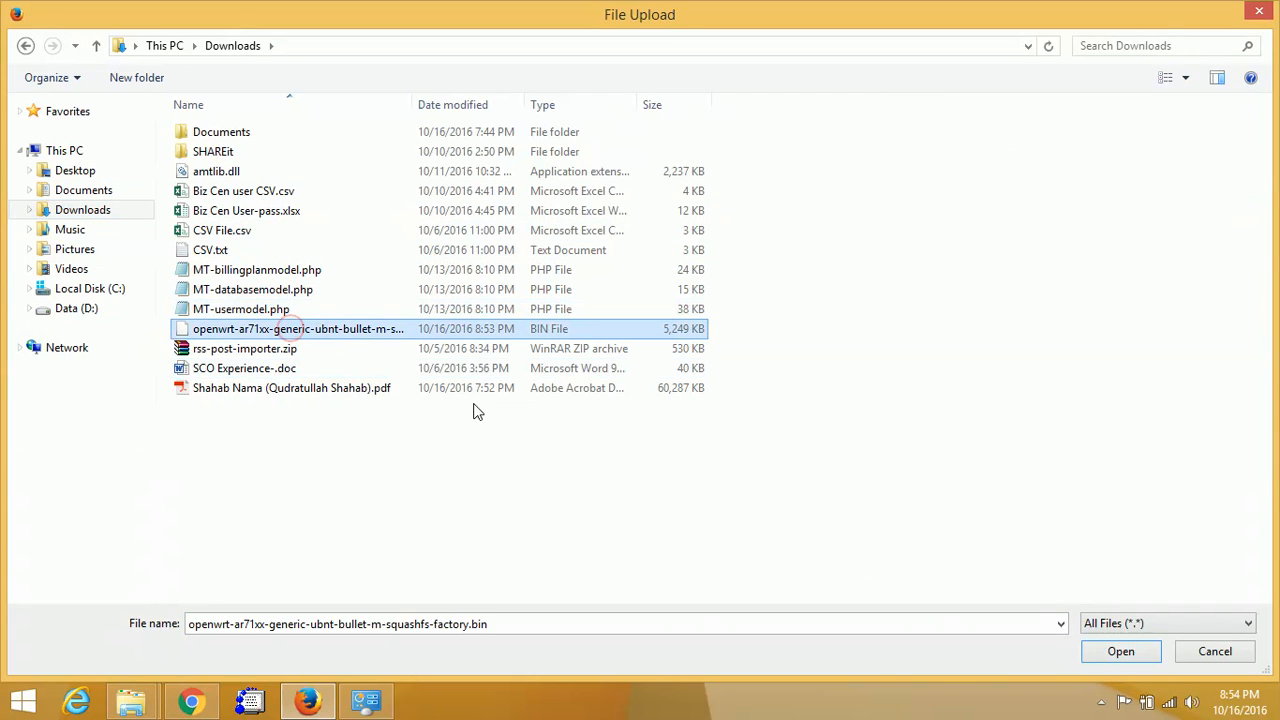
pyautogui.click(1120, 652)
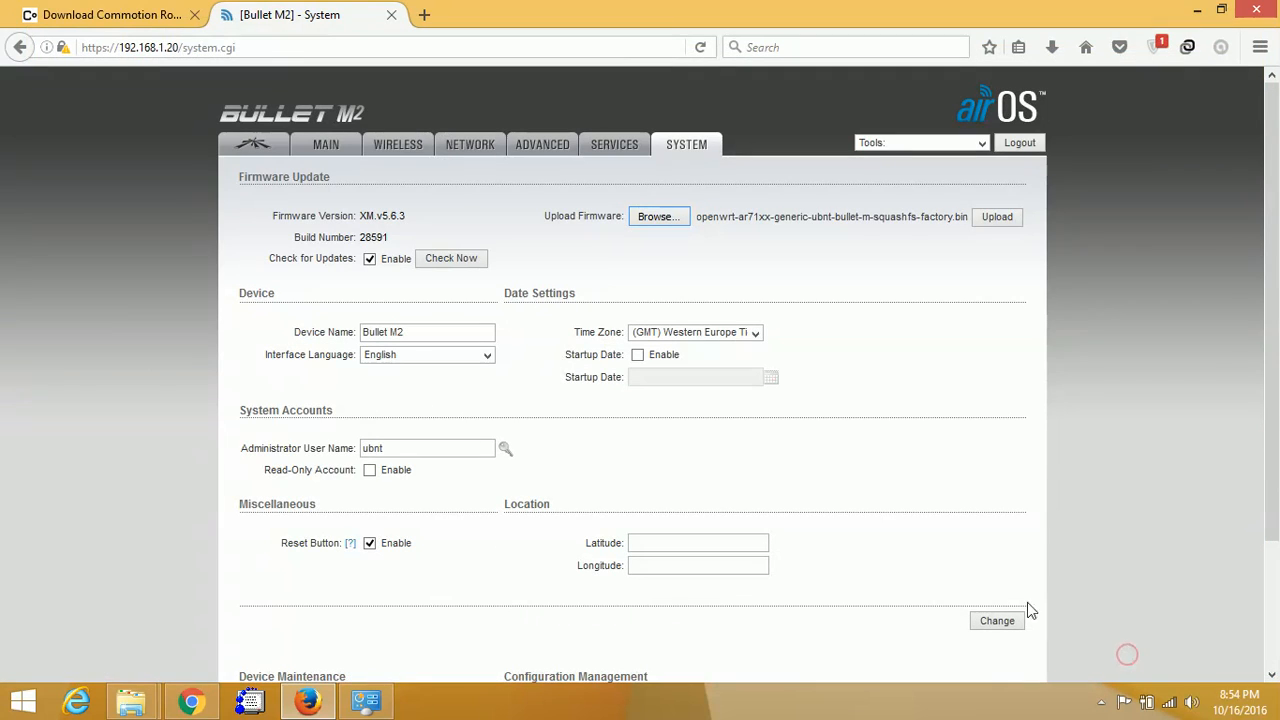
pyautogui.moveTo(816, 232)
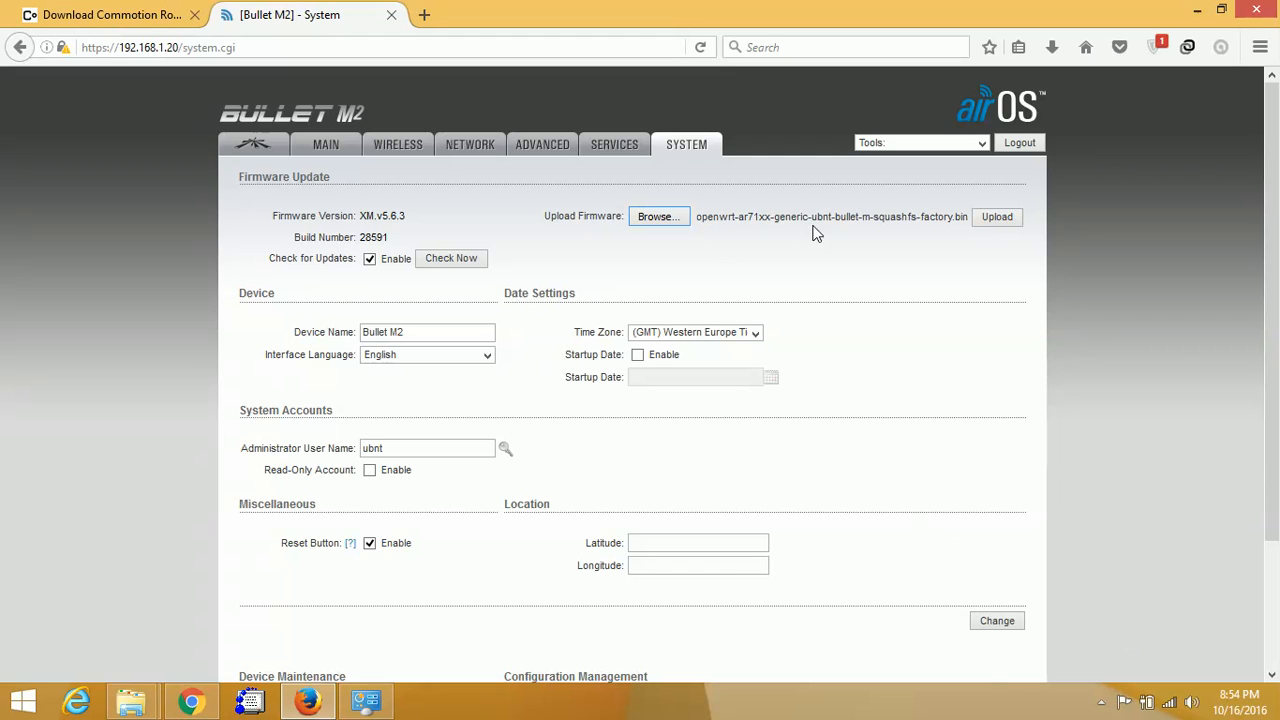
pyautogui.click(996, 216)
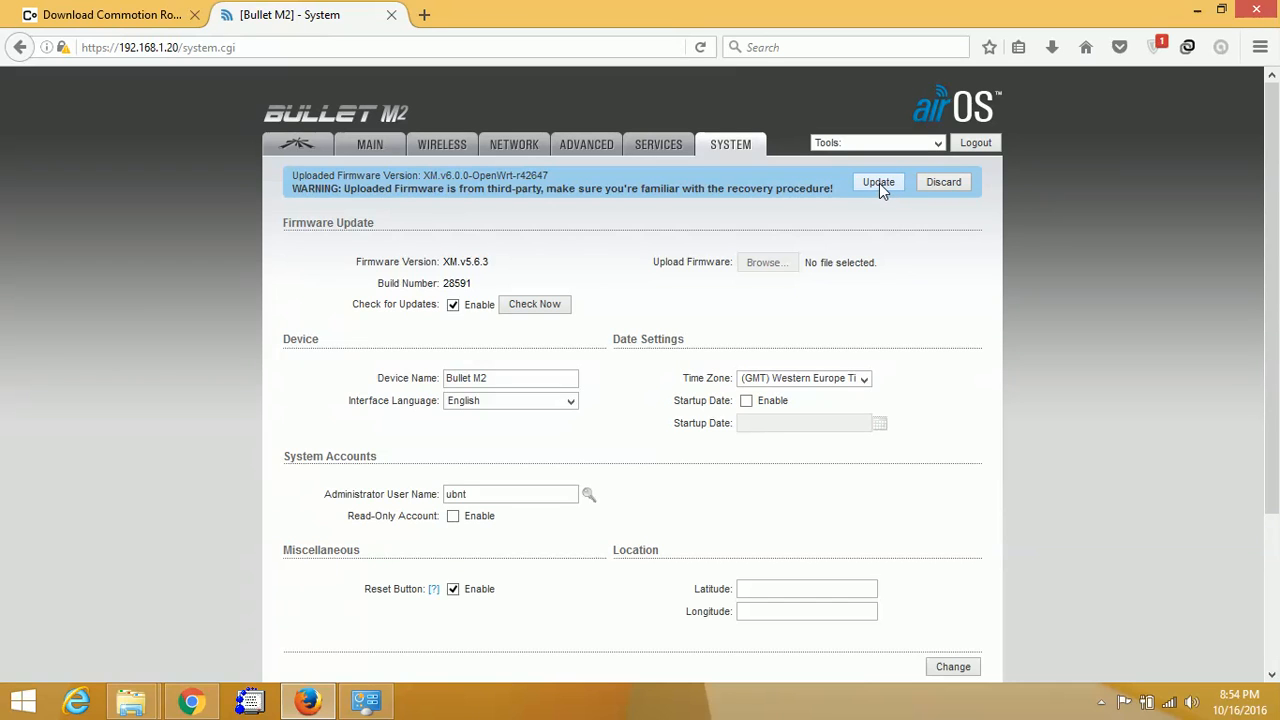
# Confirm Update on the third-party firmware warning so the Bullet M2 starts flashing
pyautogui.click(878, 182)
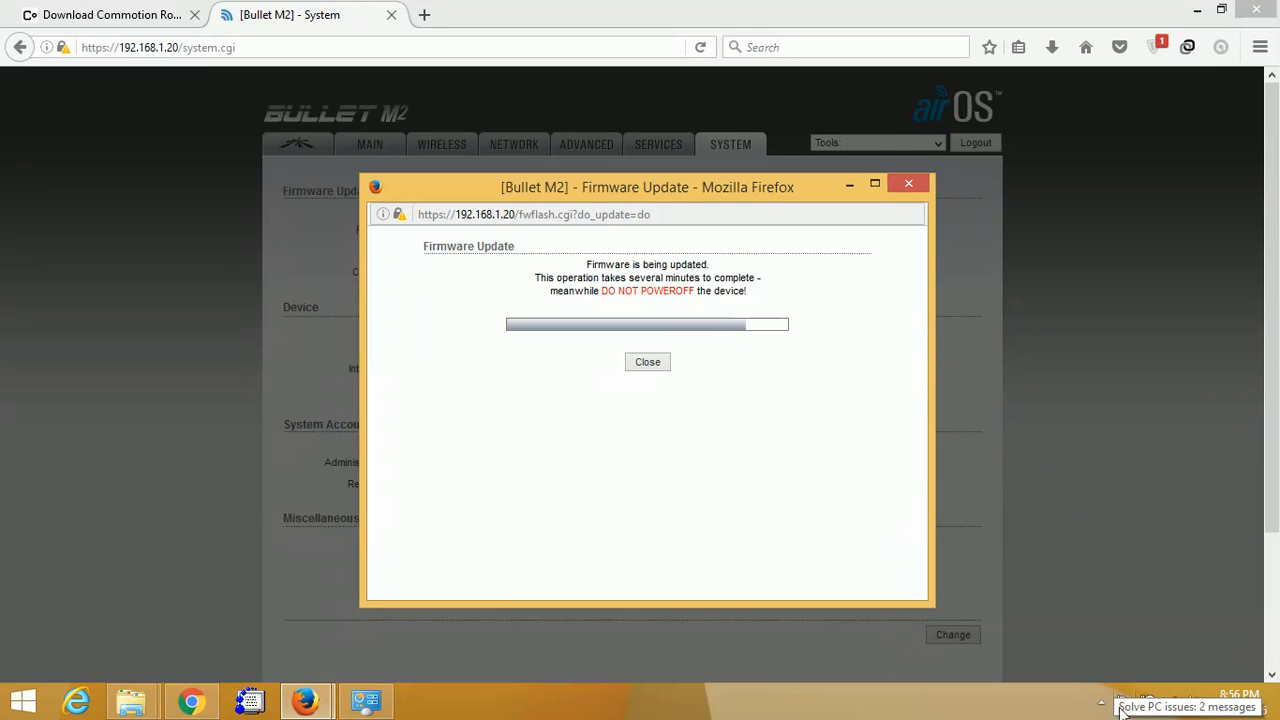
pyautogui.moveTo(1100, 700)
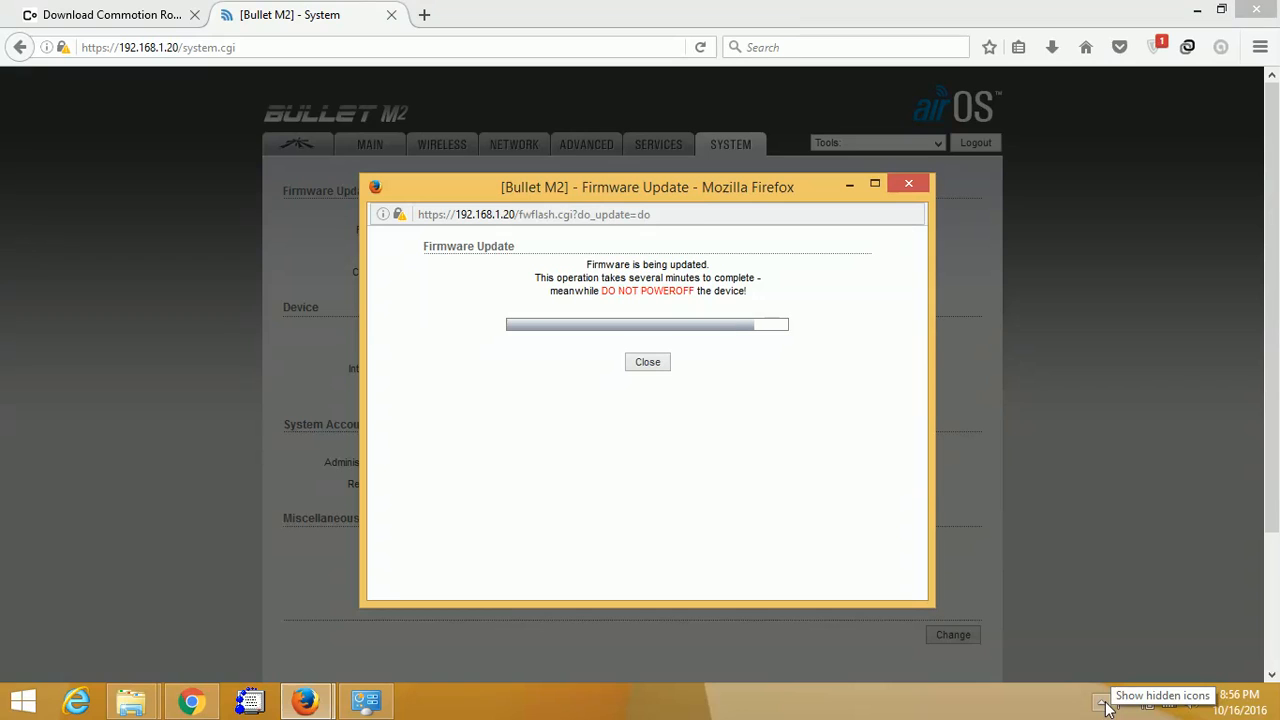
pyautogui.click(1100, 704)
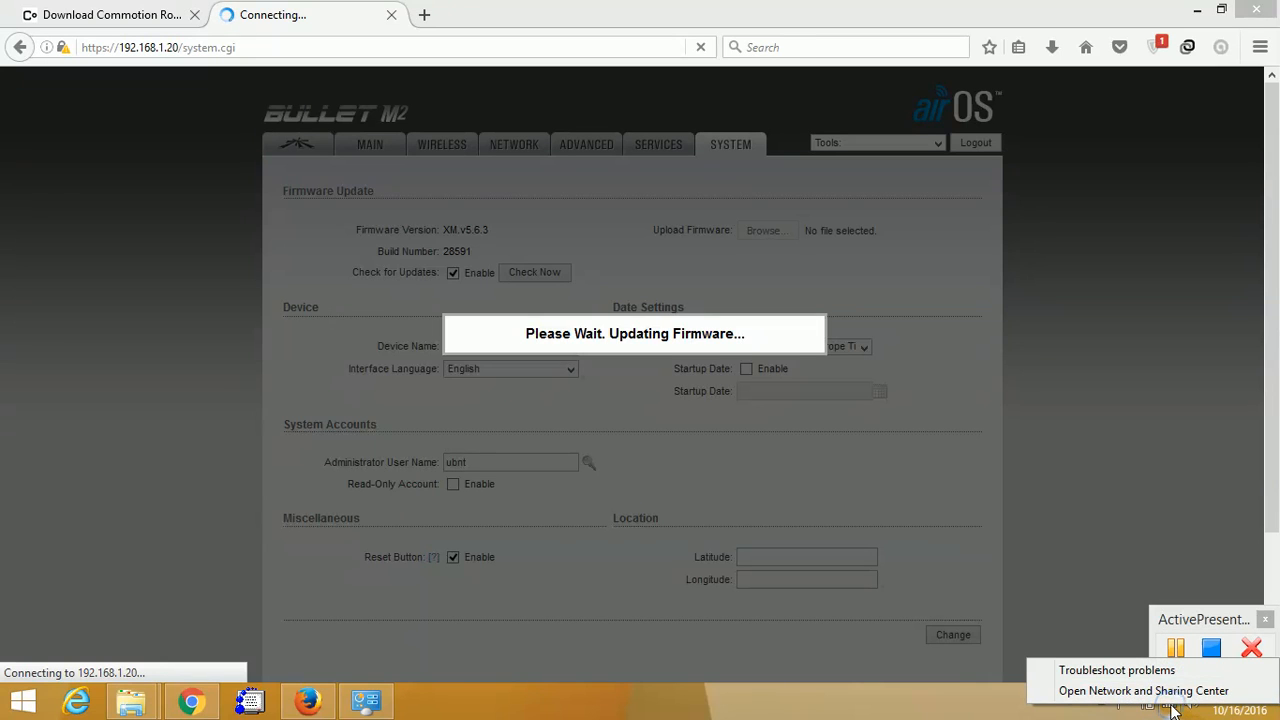
# Reach the Ethernet connection's properties from Network and Sharing Center
pyautogui.click(1144, 692)
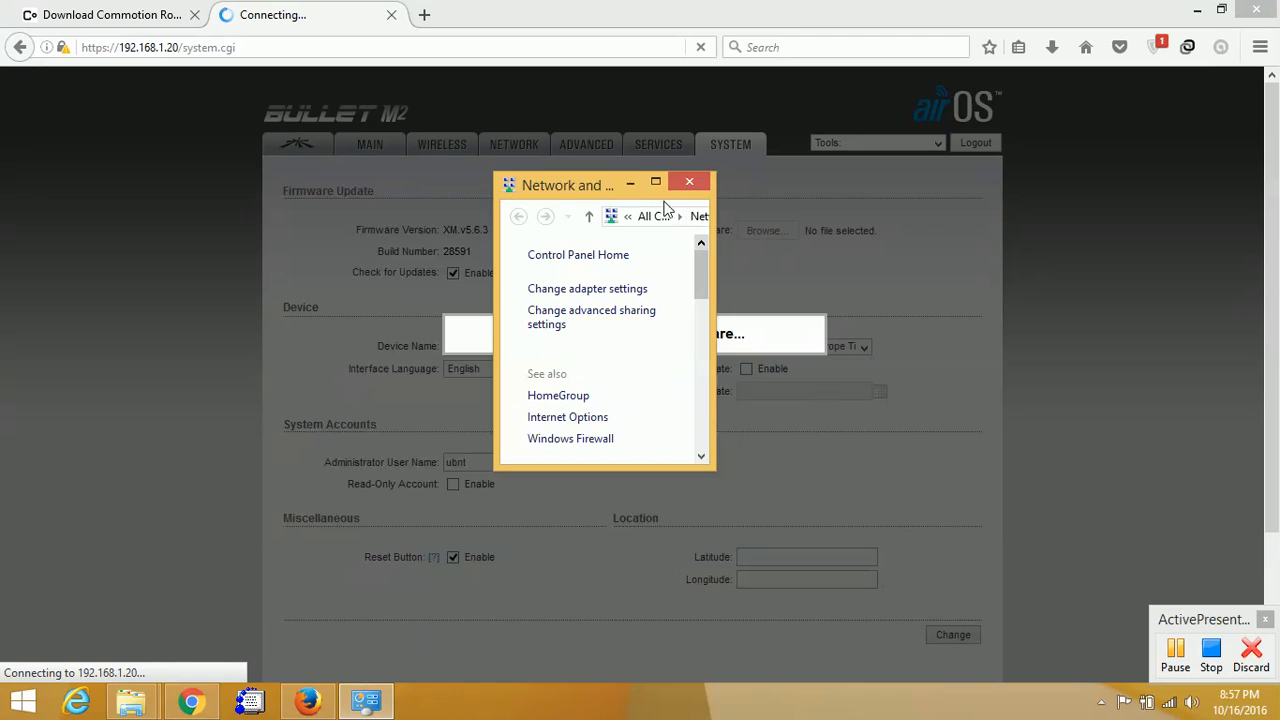
pyautogui.click(688, 180)
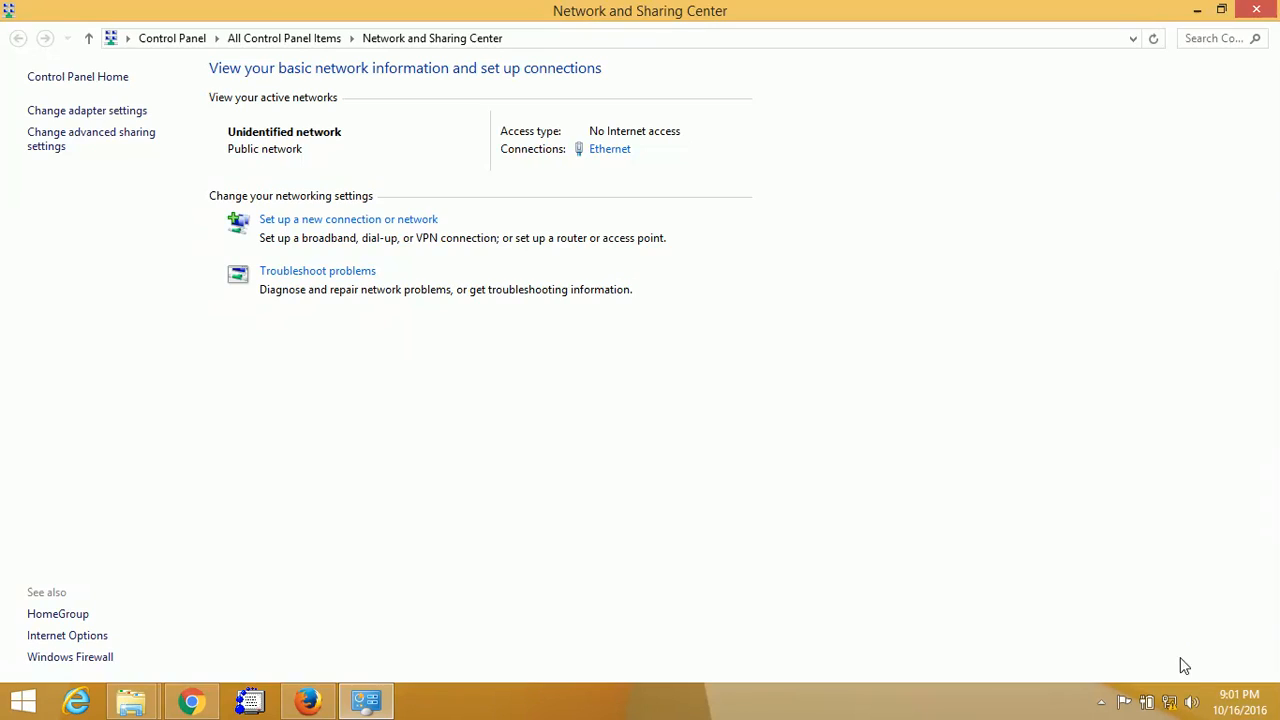
pyautogui.moveTo(610, 148)
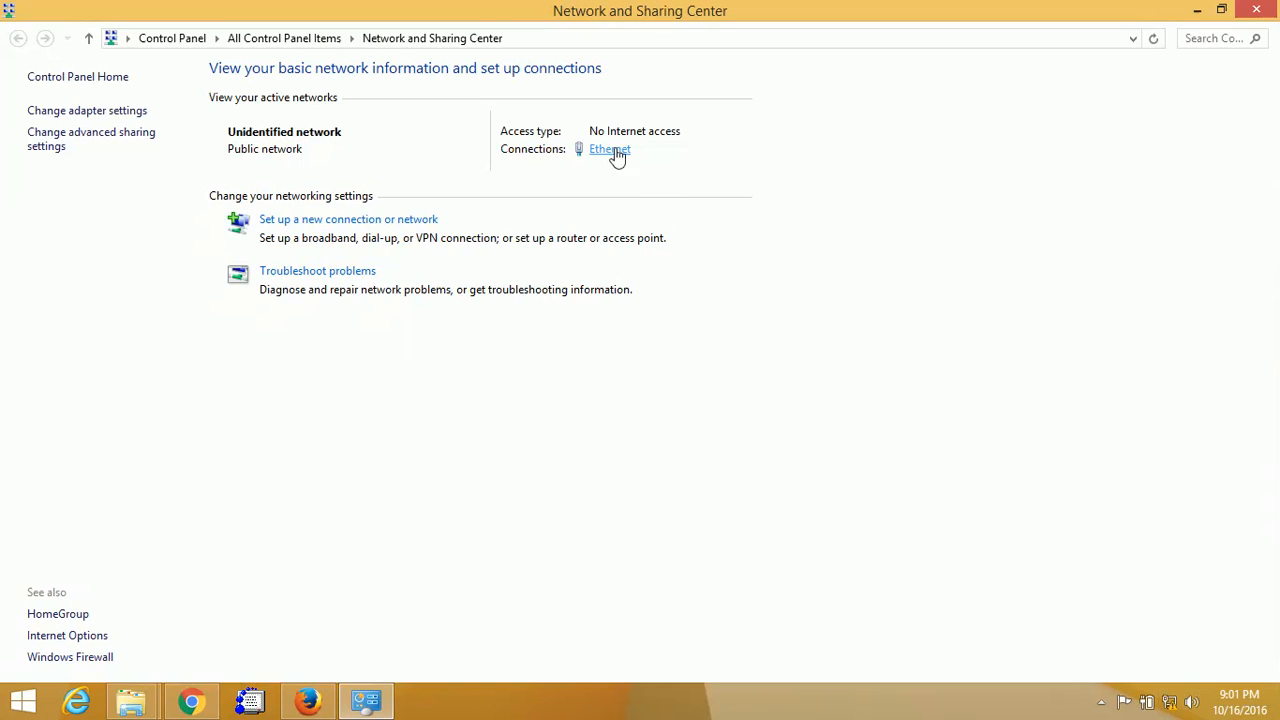
pyautogui.click(608, 148)
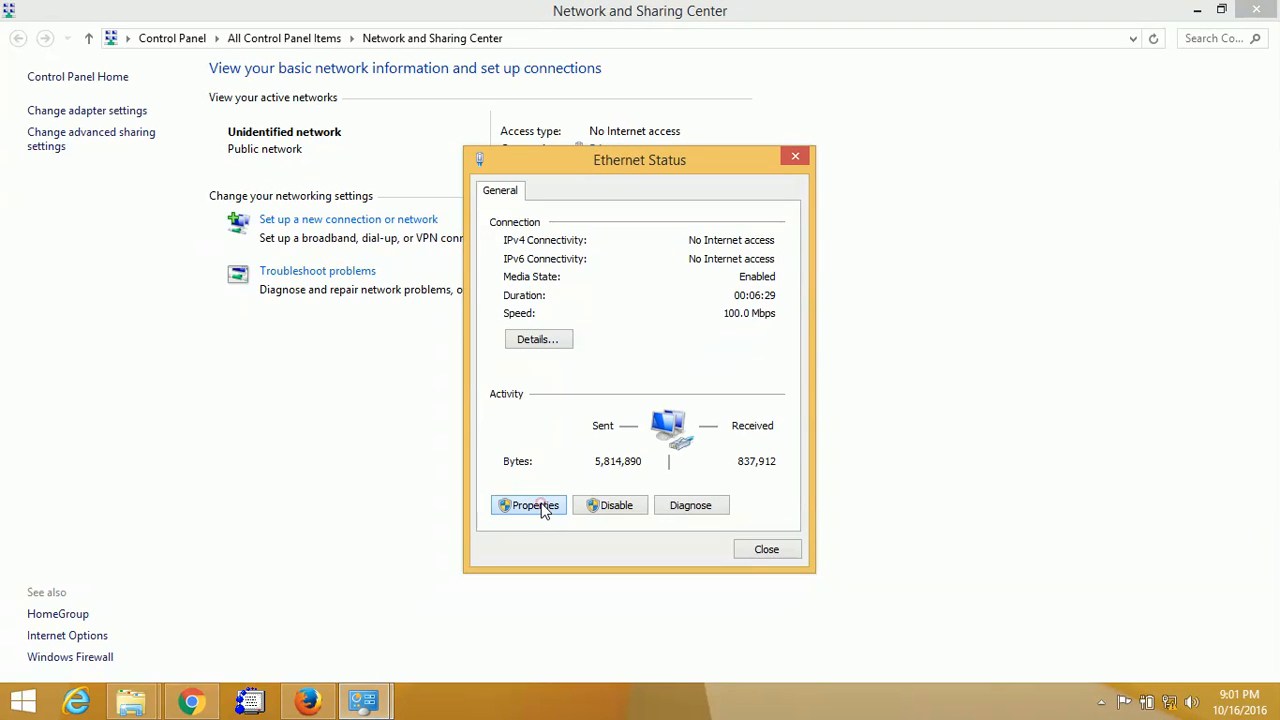
pyautogui.click(528, 504)
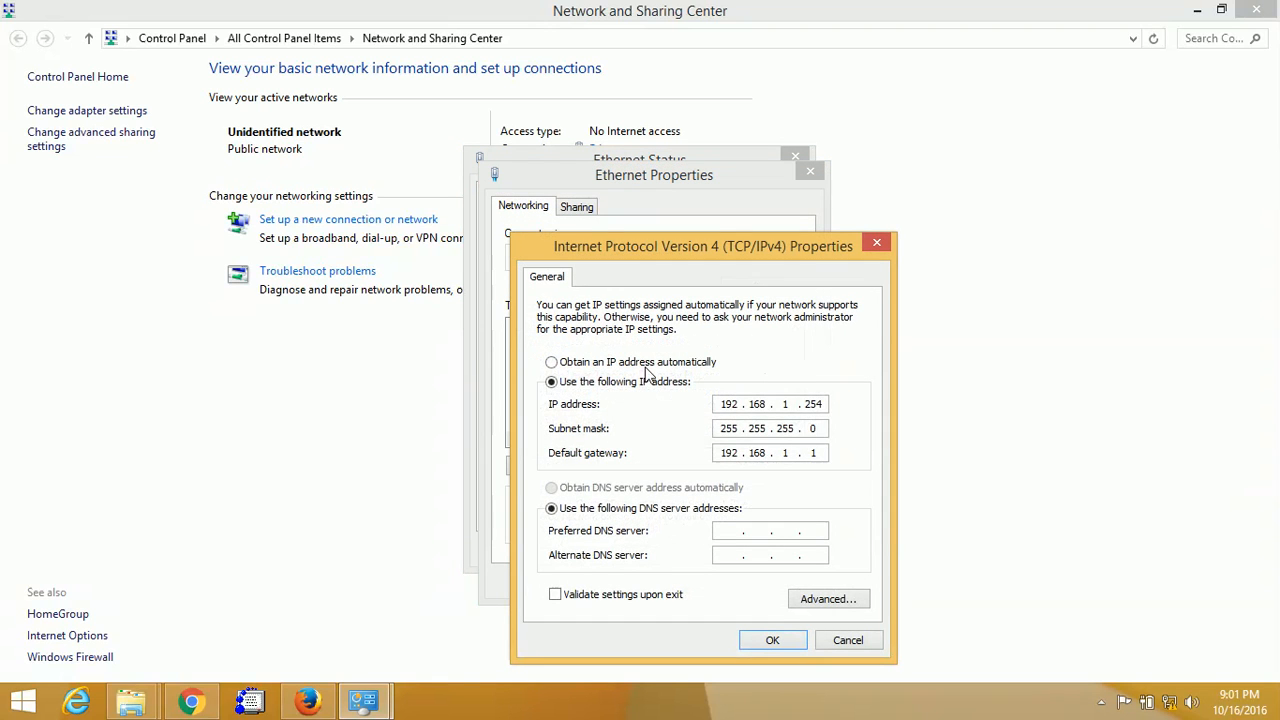
# Switch IPv4 to obtain an IP address automatically and apply the change
pyautogui.click(552, 360)
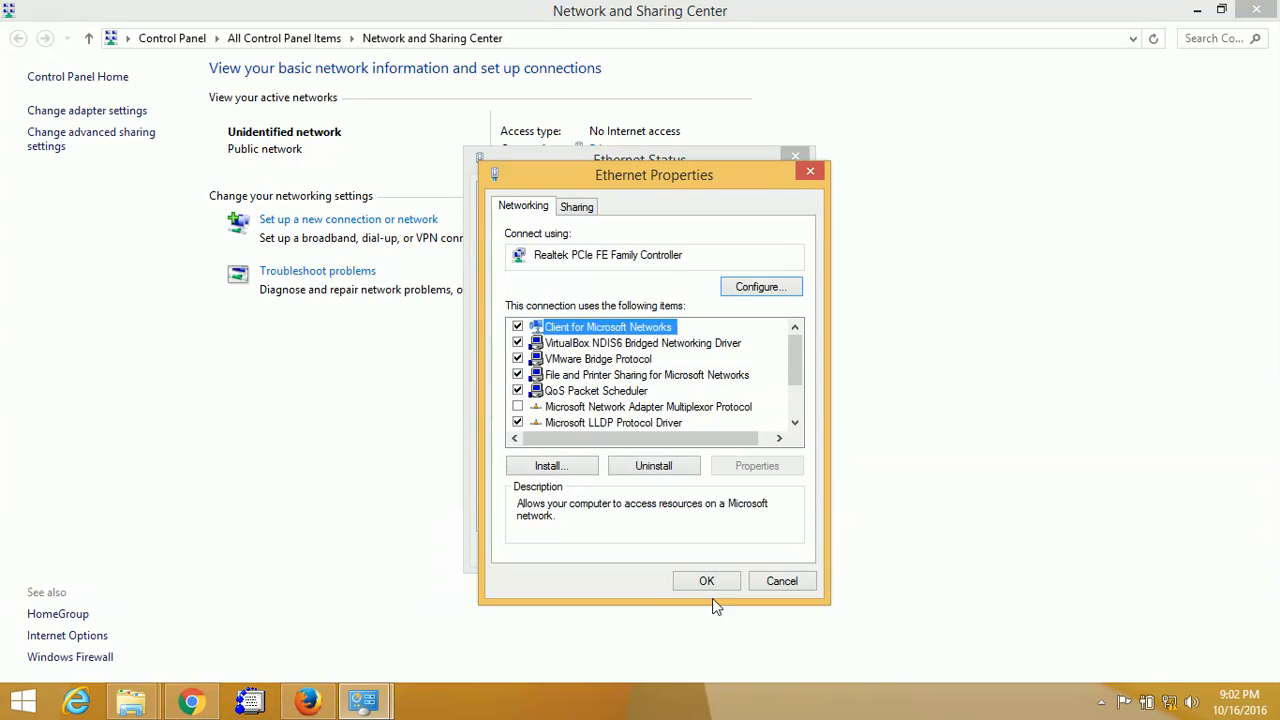
pyautogui.click(706, 580)
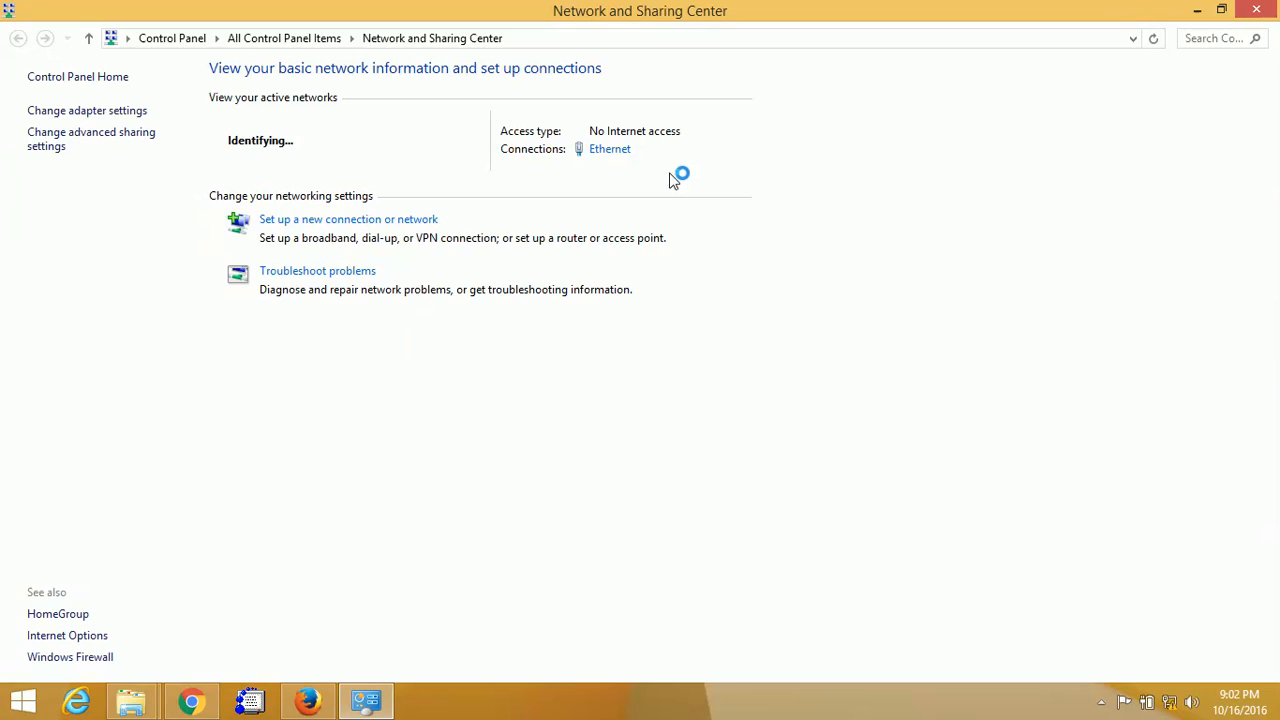
pyautogui.moveTo(610, 148)
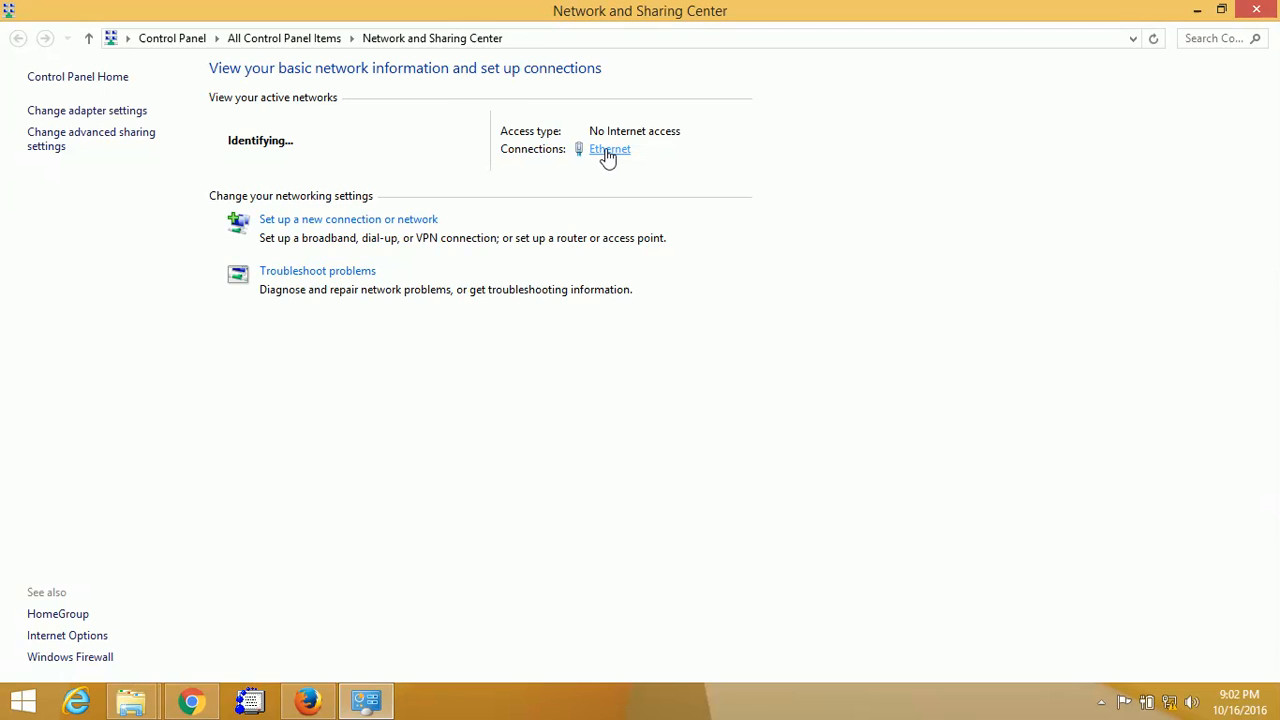
pyautogui.click(610, 148)
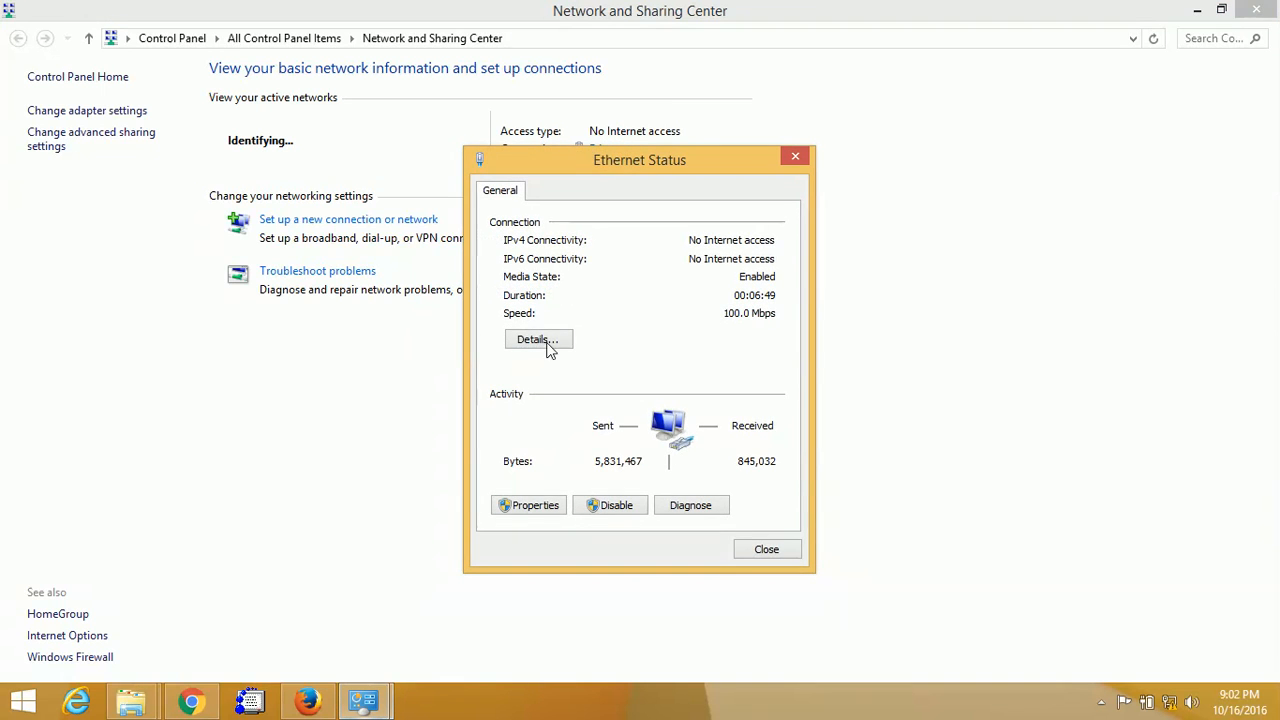
pyautogui.click(538, 340)
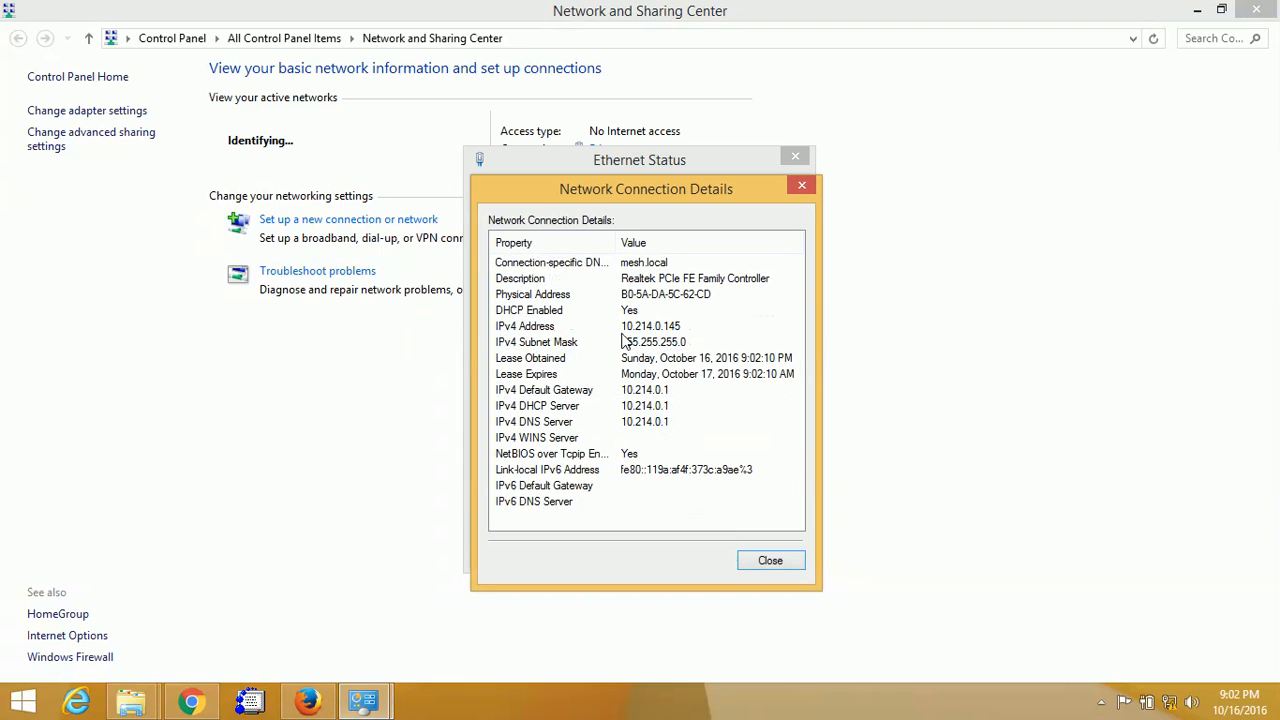
pyautogui.moveTo(706, 392)
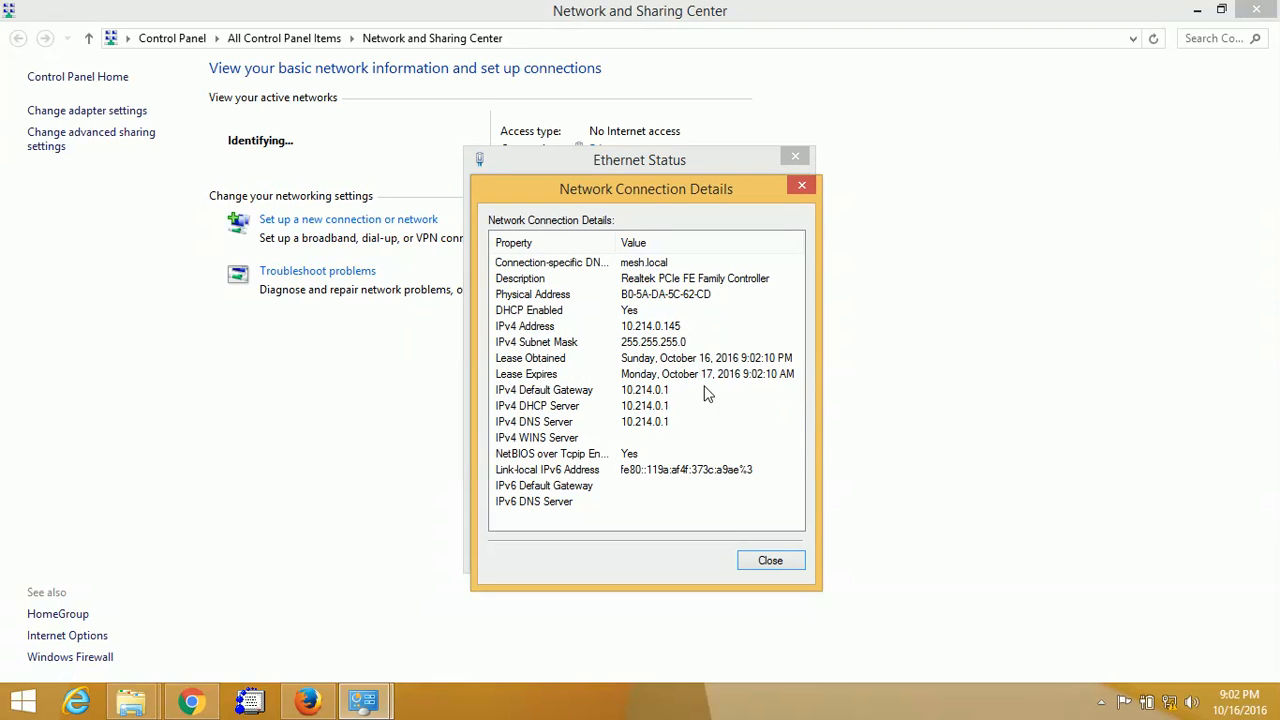
pyautogui.click(770, 560)
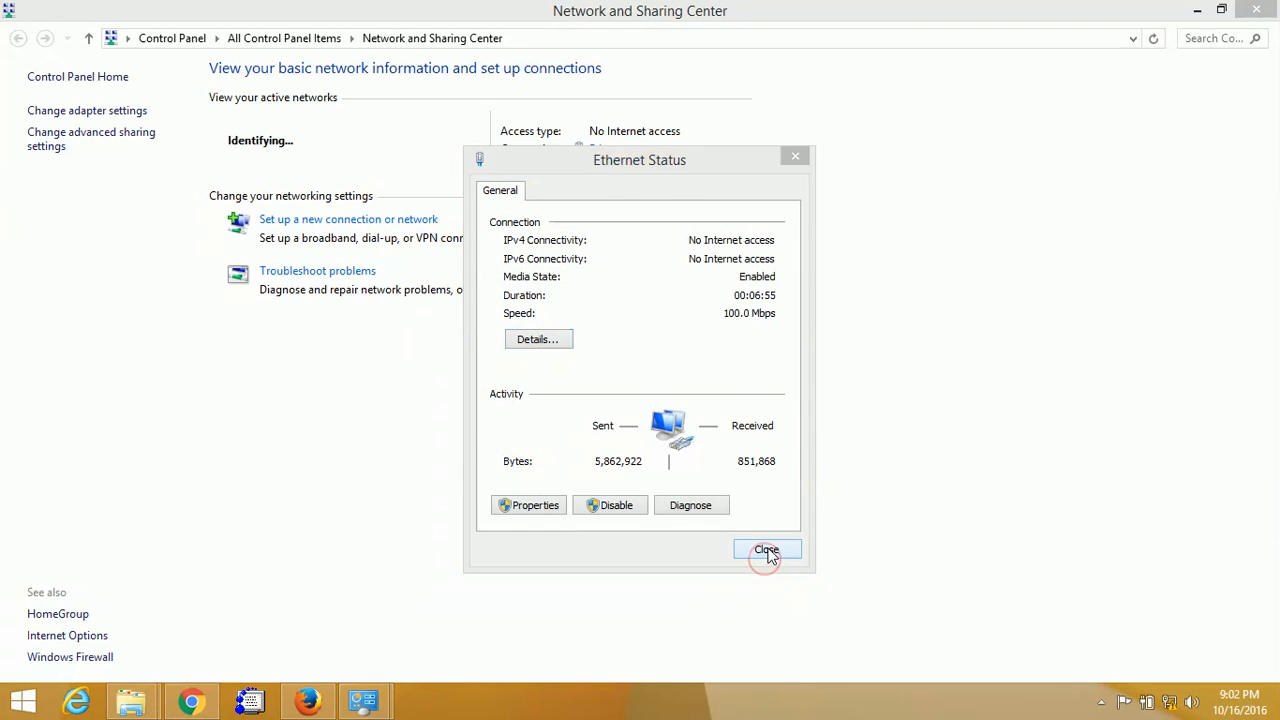
pyautogui.click(766, 550)
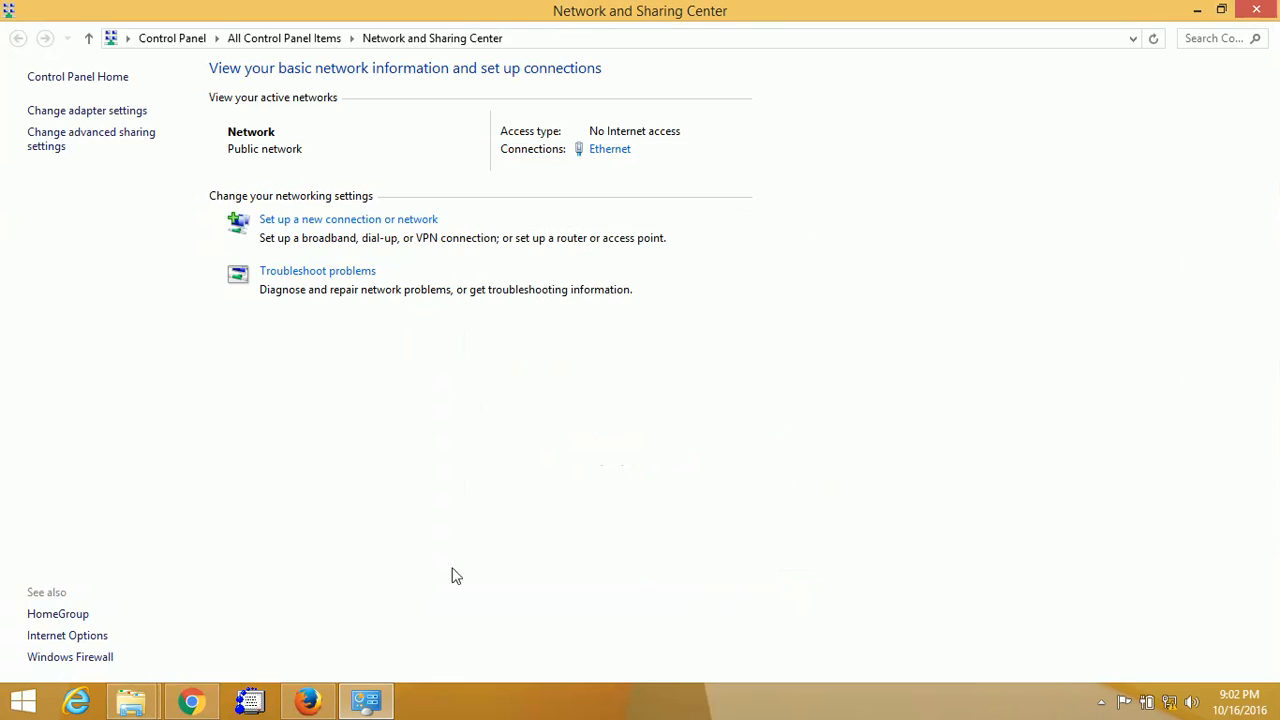
pyautogui.click(308, 700)
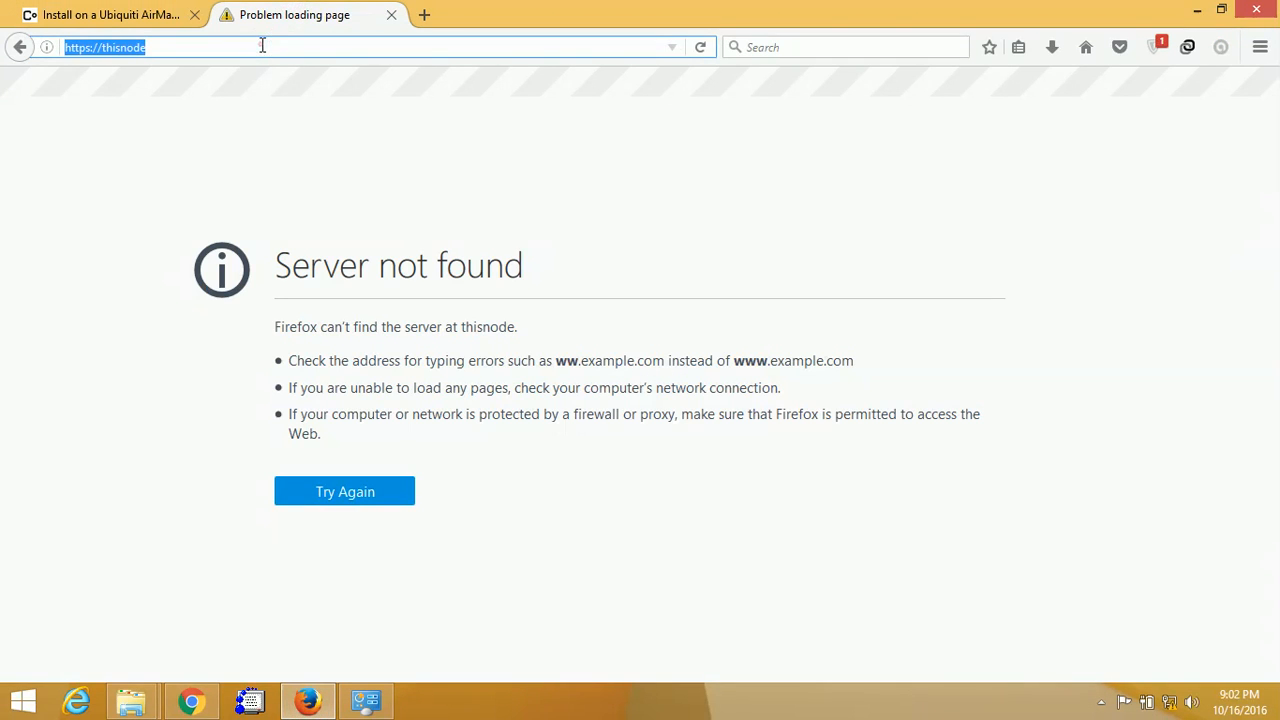
pyautogui.press('Return')
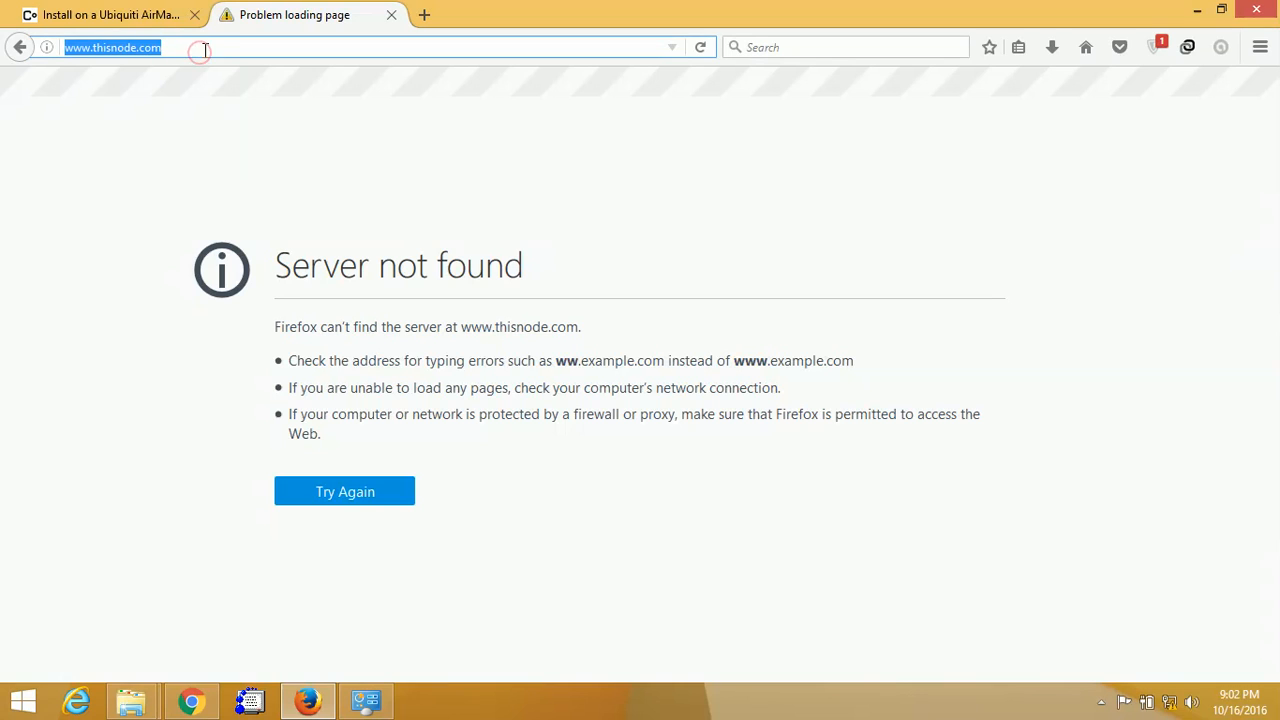
pyautogui.moveTo(546, 678)
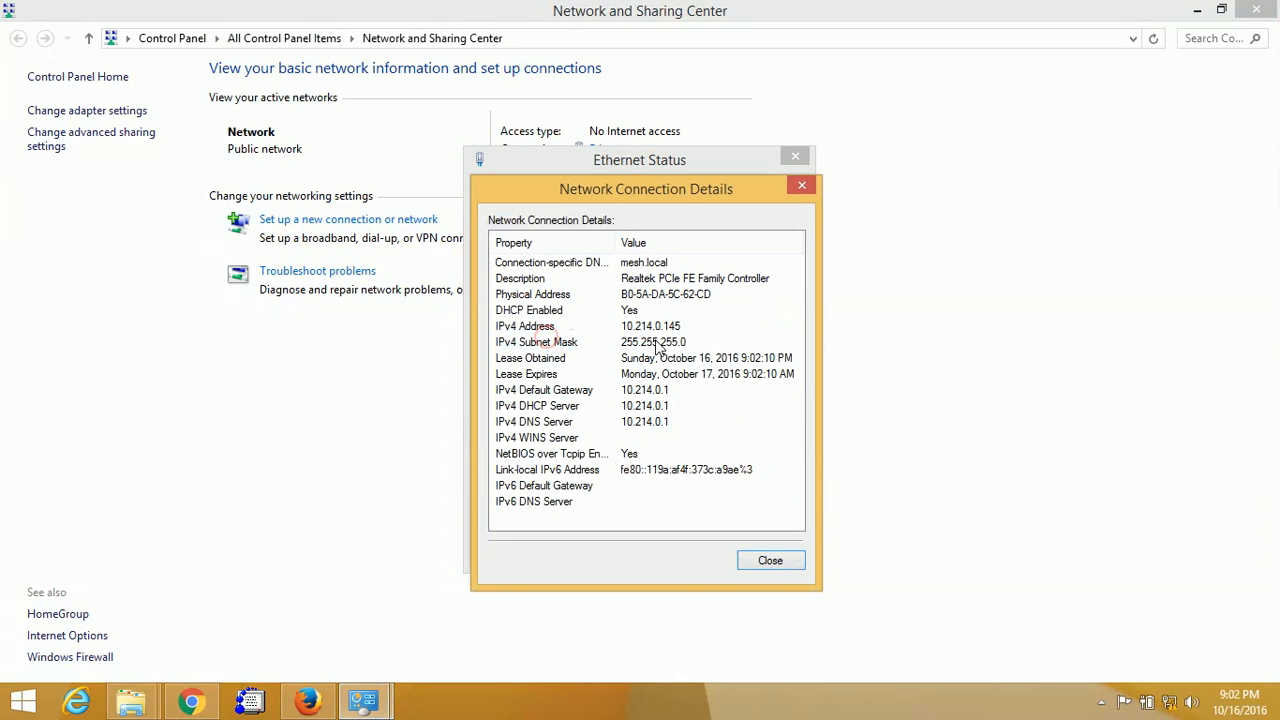
pyautogui.moveTo(390, 310)
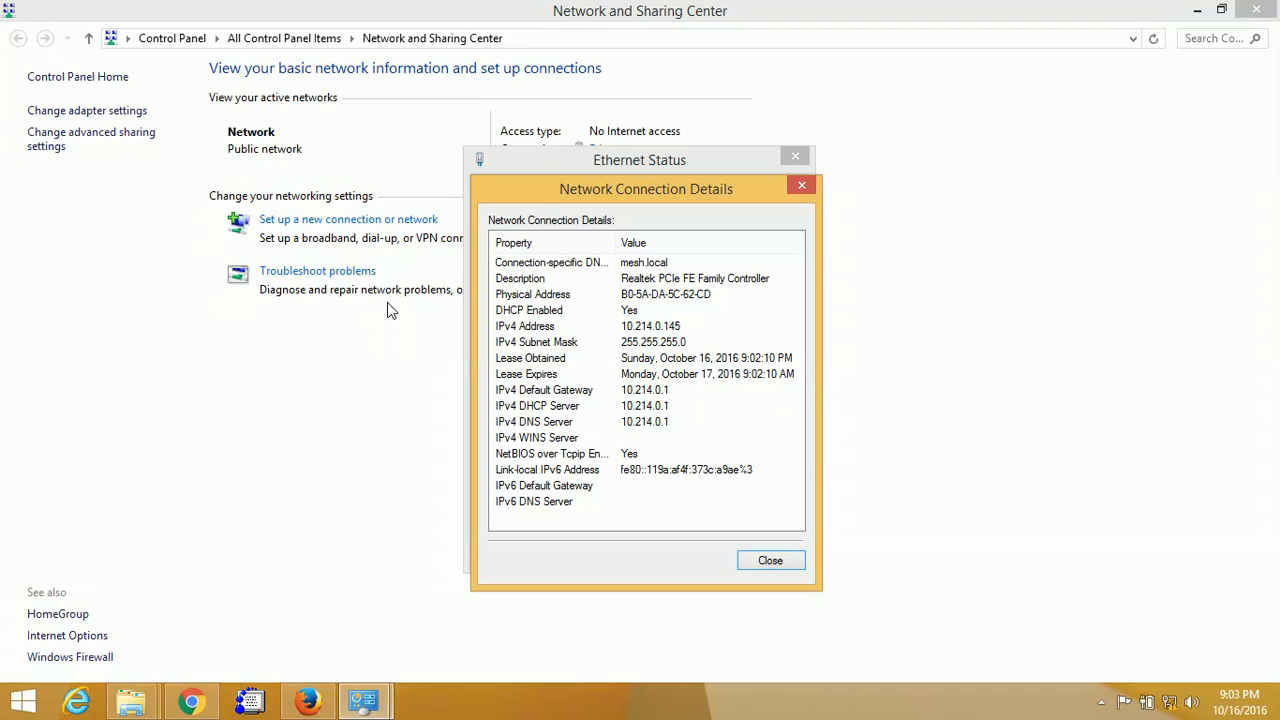
pyautogui.moveTo(308, 700)
pyautogui.write('1')
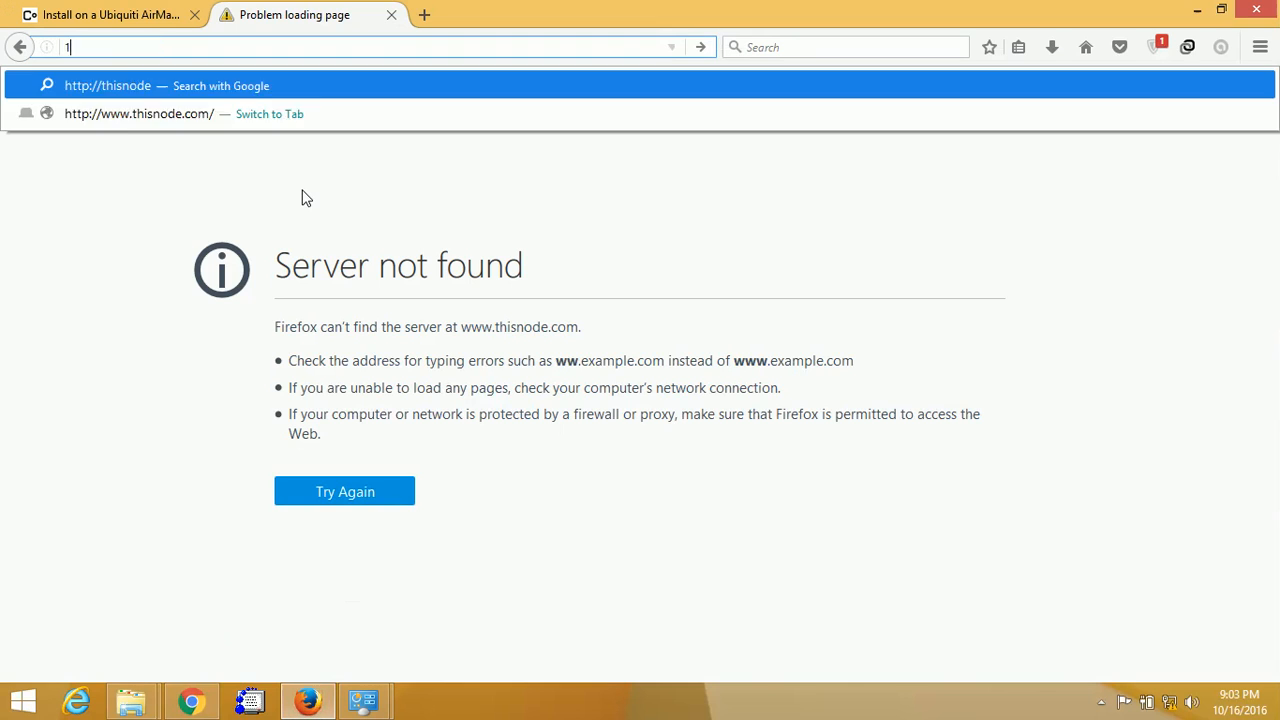
pyautogui.write('0.214')
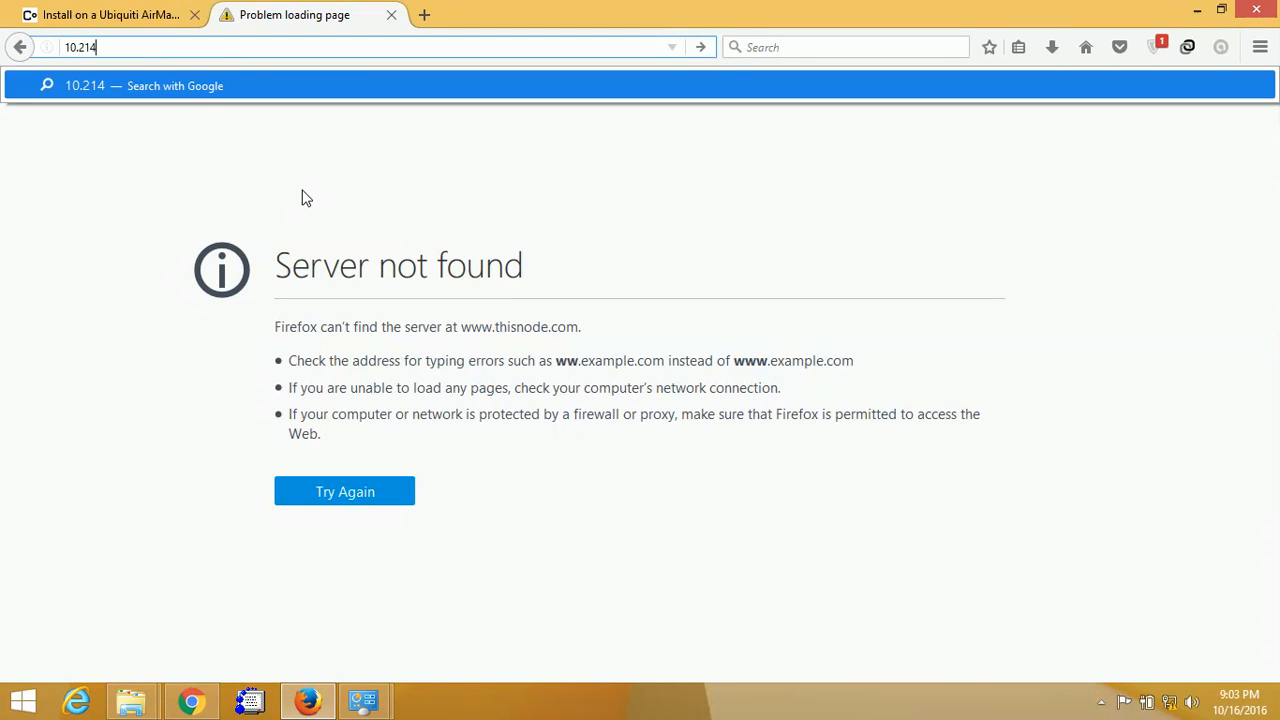